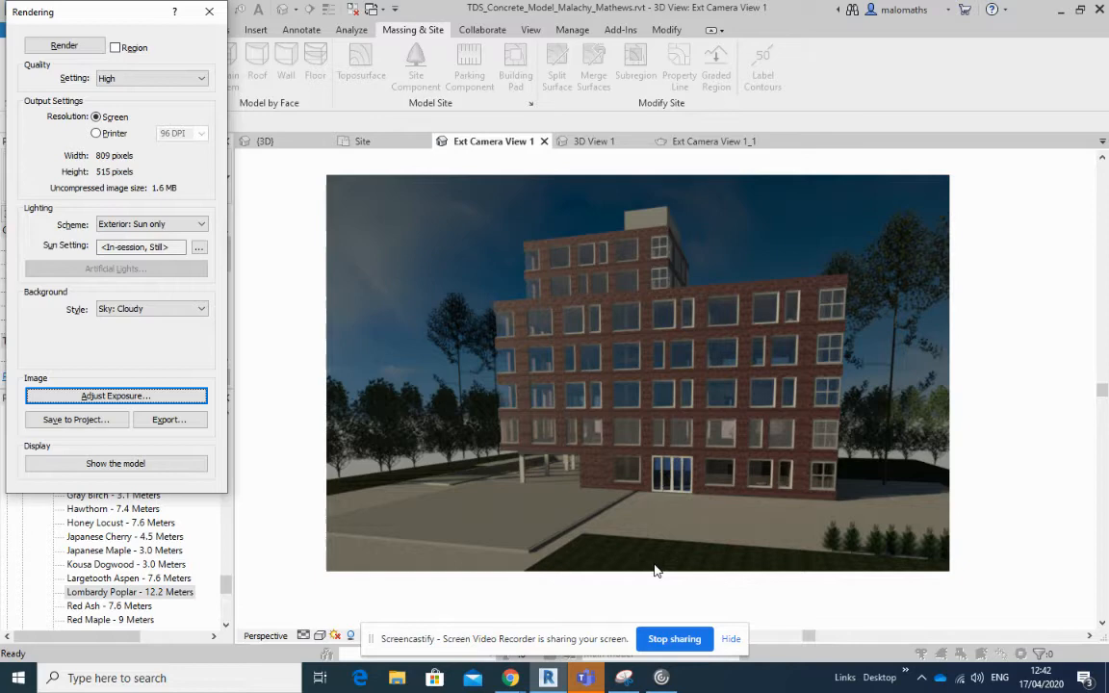
pyautogui.moveTo(491, 493)
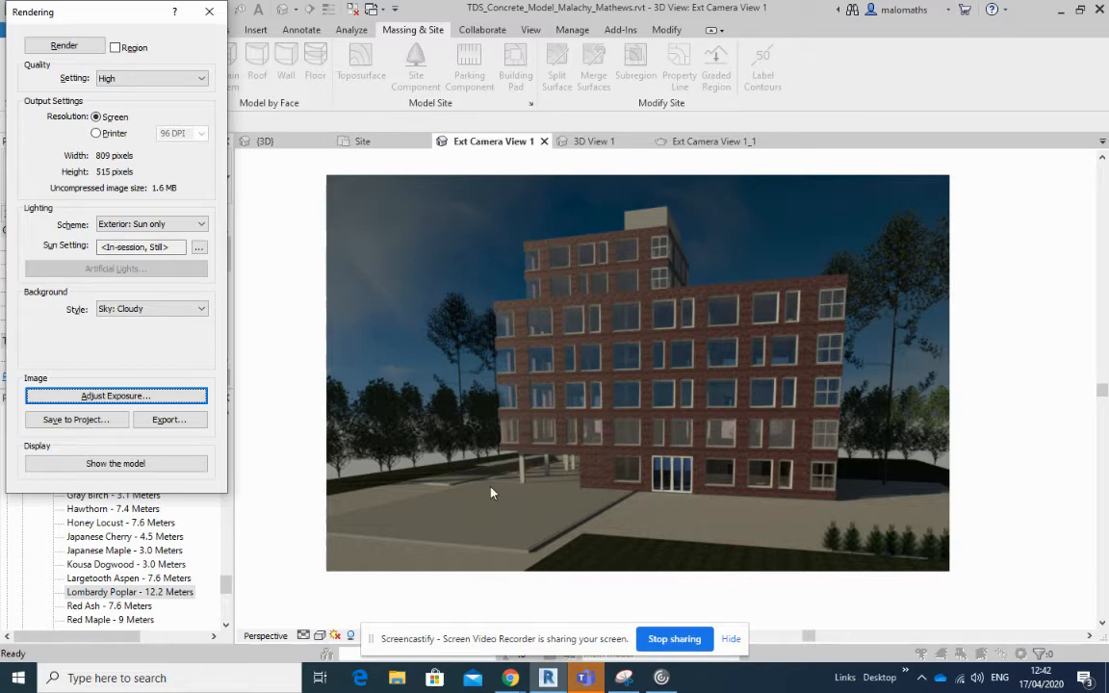
pyautogui.moveTo(890, 375)
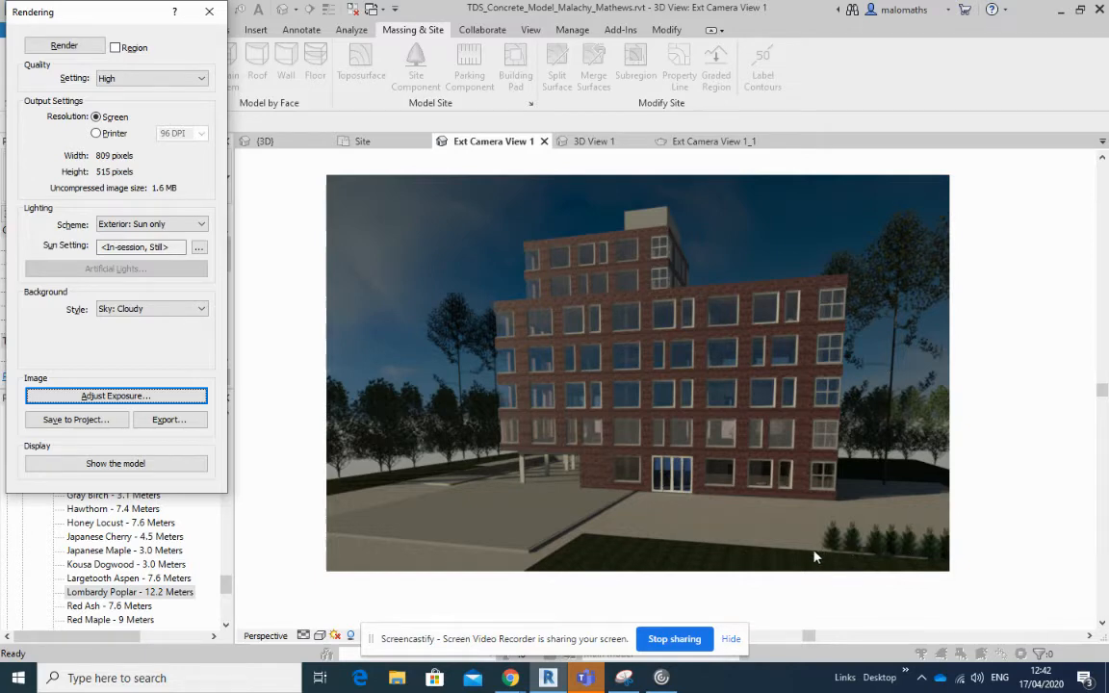
pyautogui.moveTo(635, 556)
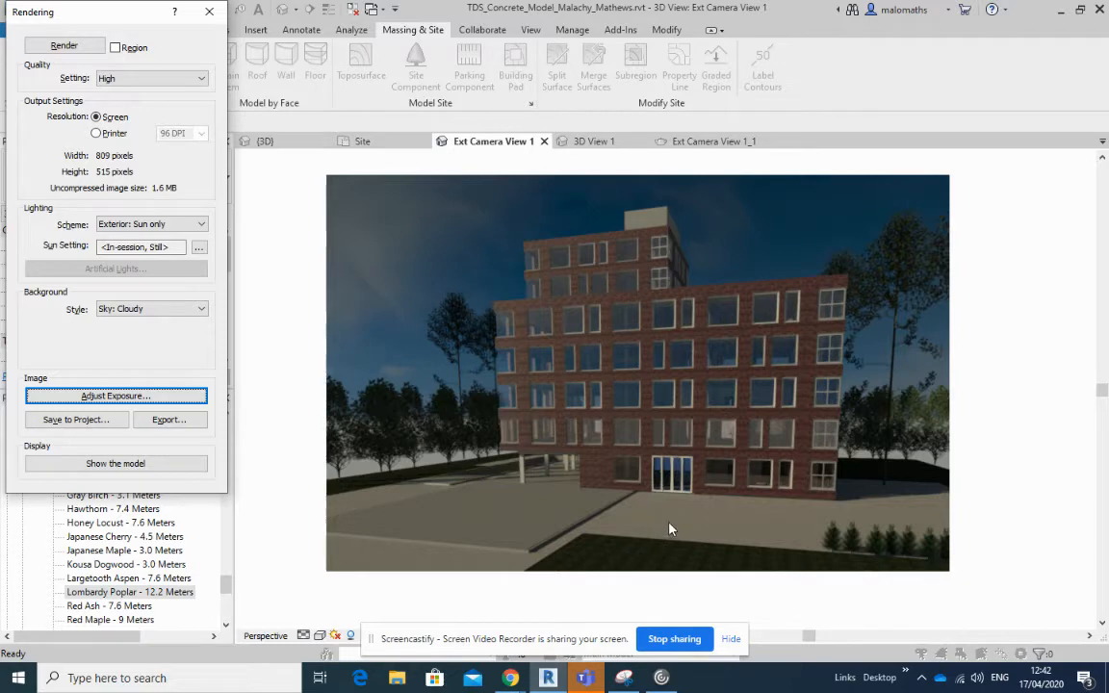
pyautogui.moveTo(805, 531)
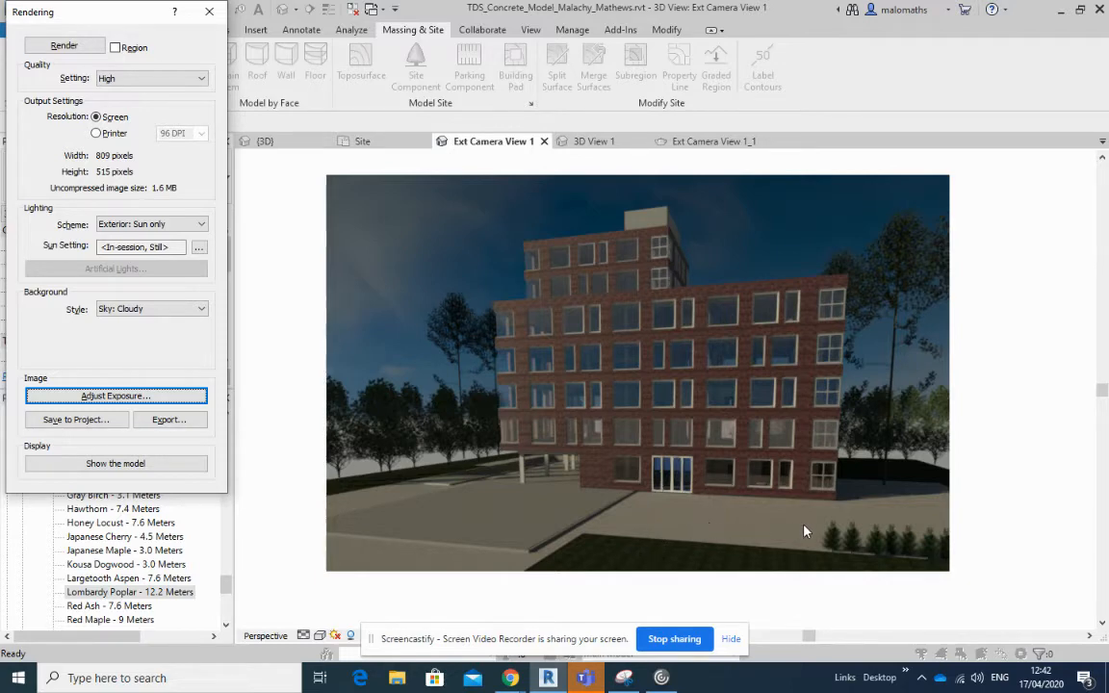
pyautogui.moveTo(625, 524)
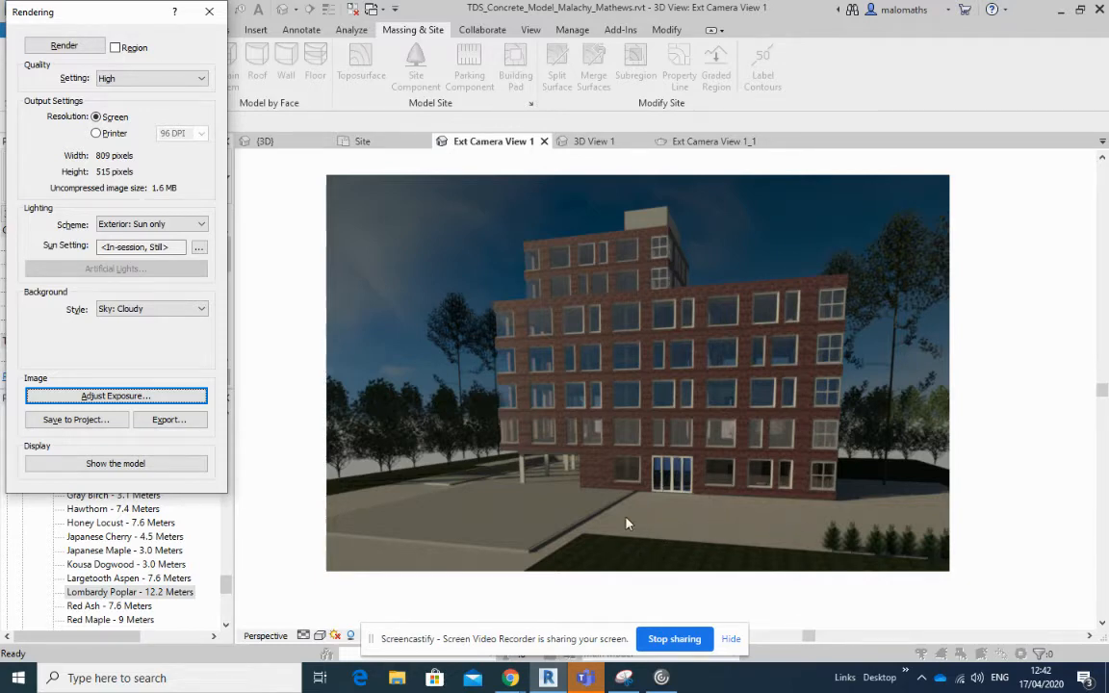
pyautogui.moveTo(537, 536)
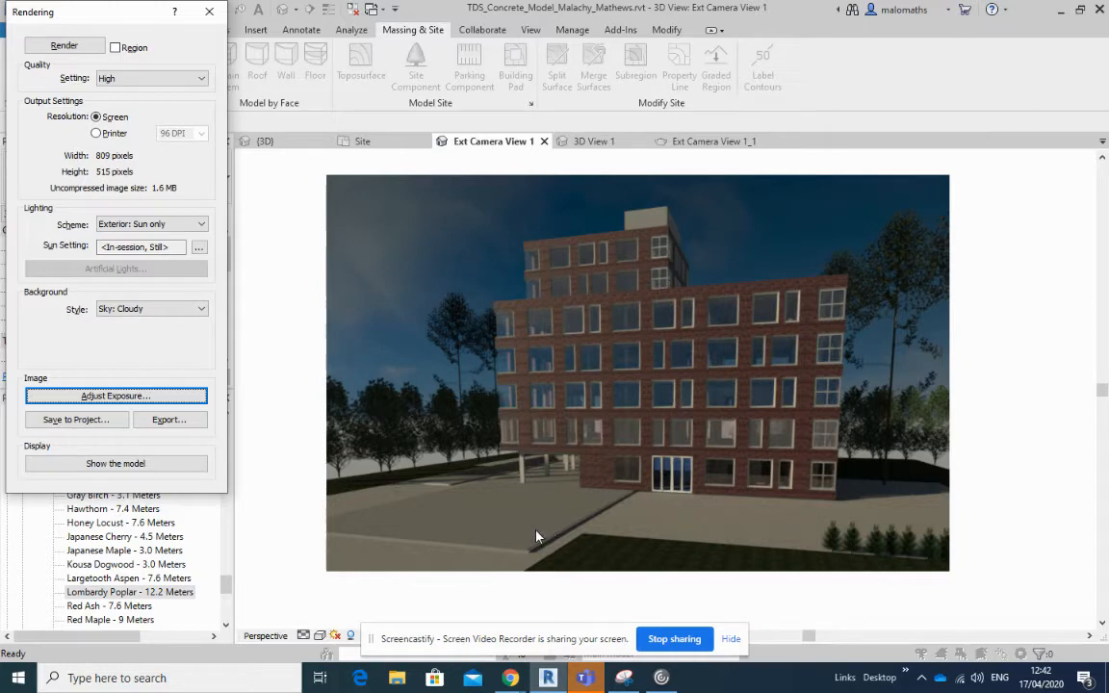
pyautogui.moveTo(539, 539)
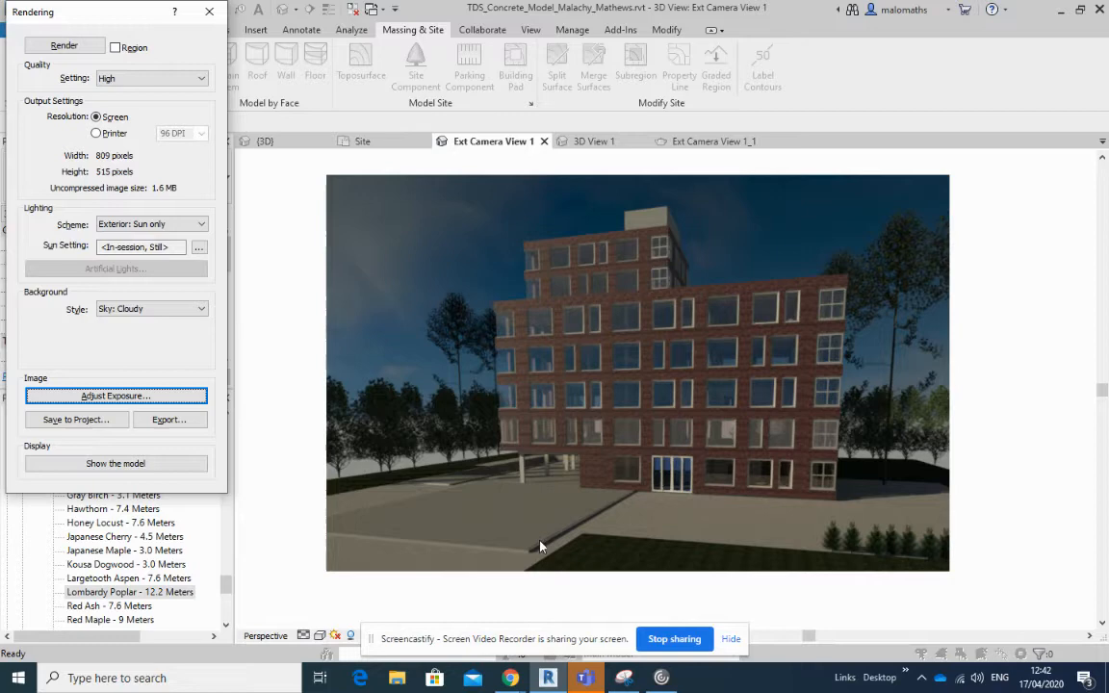
pyautogui.moveTo(626, 496)
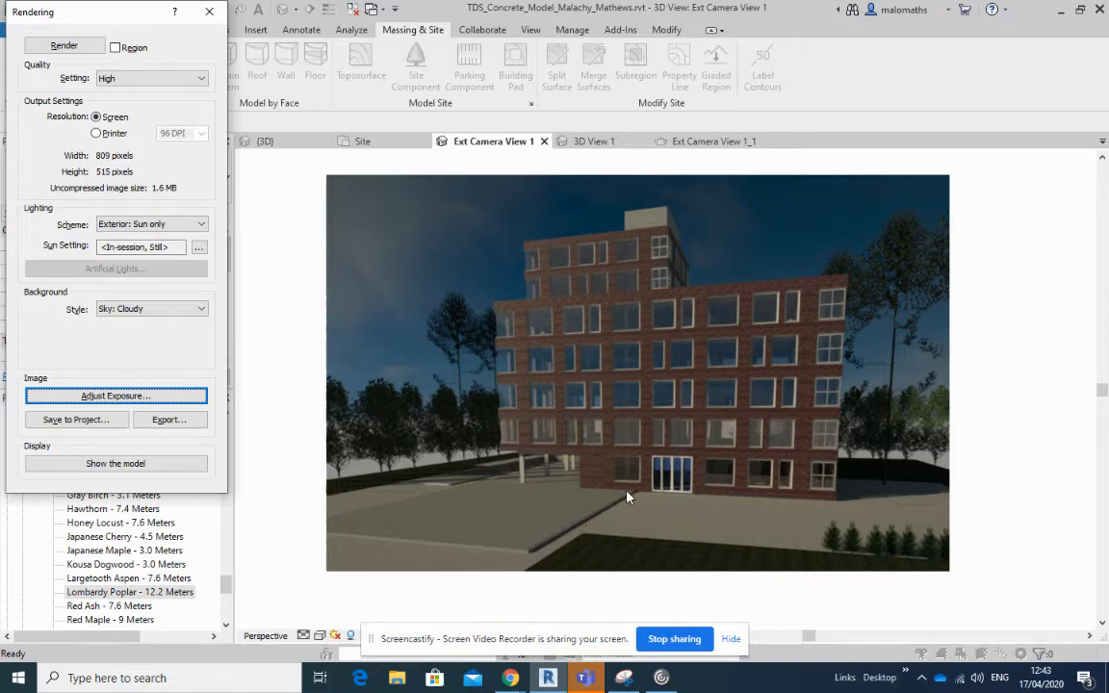
pyautogui.moveTo(494, 519)
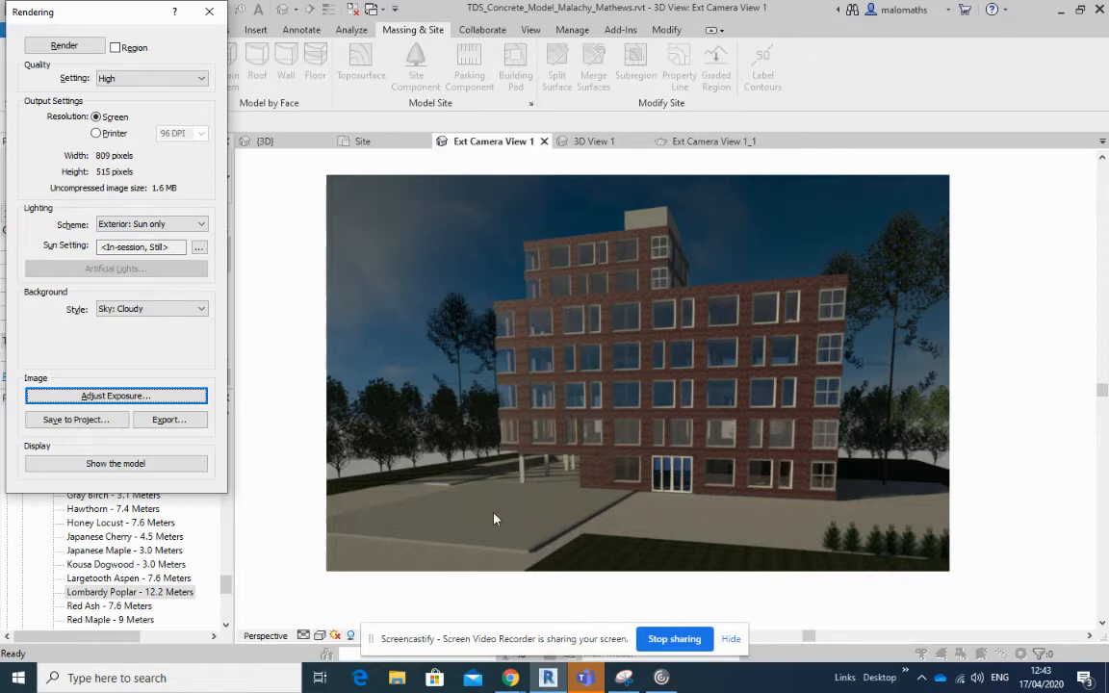
pyautogui.moveTo(528, 516)
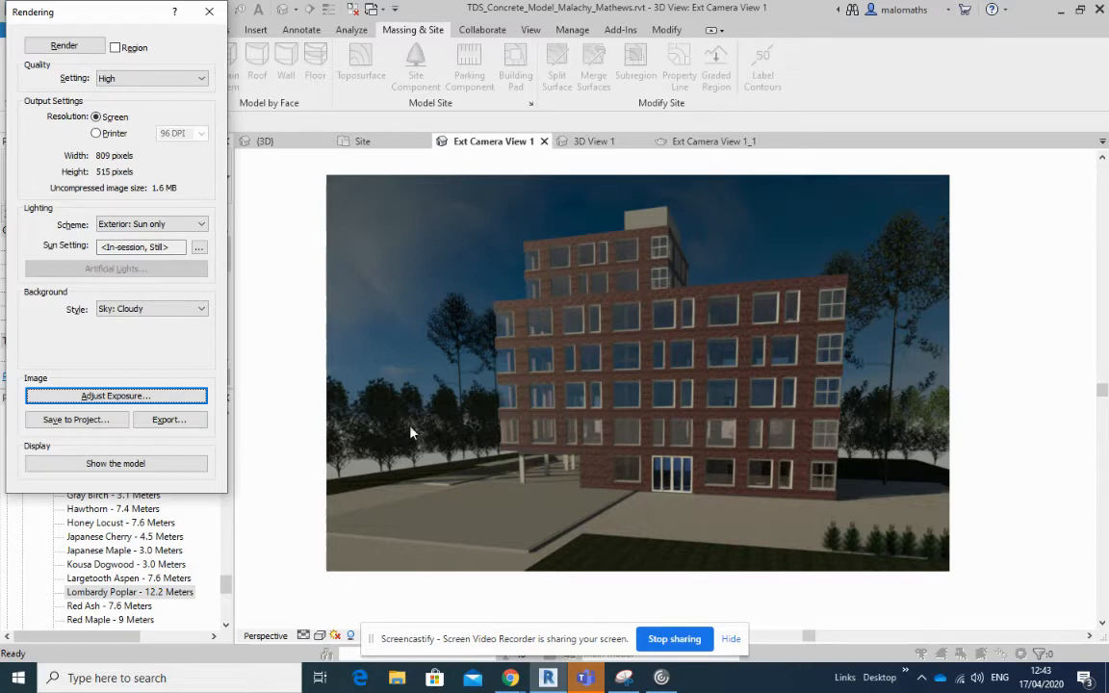
pyautogui.moveTo(824, 478)
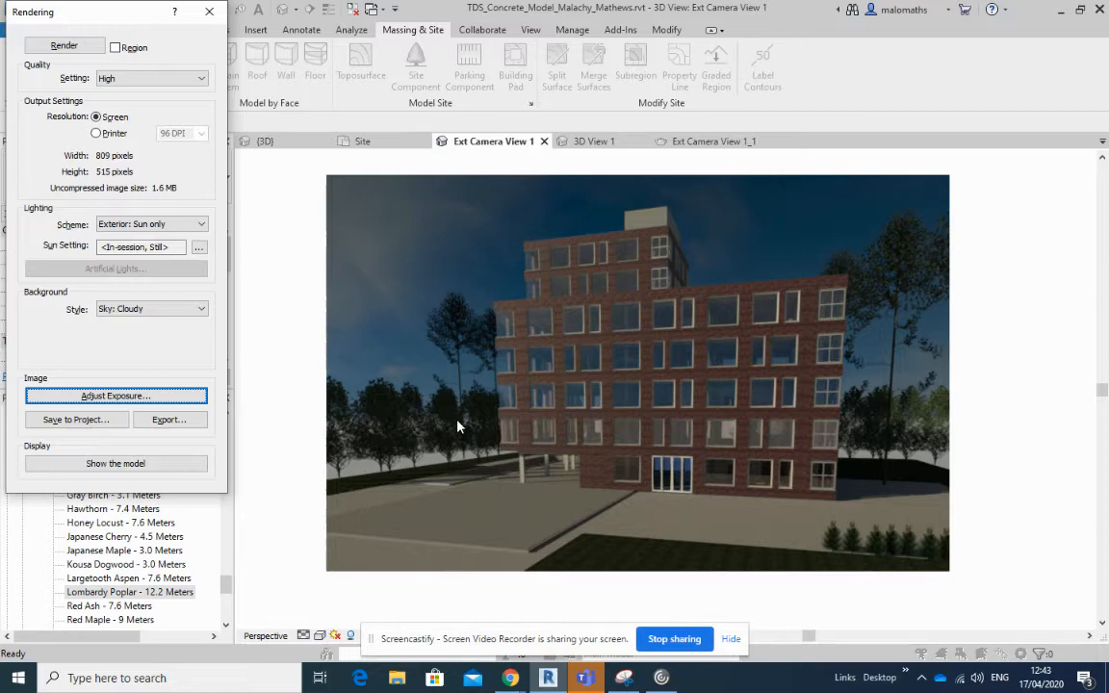
pyautogui.moveTo(354, 470)
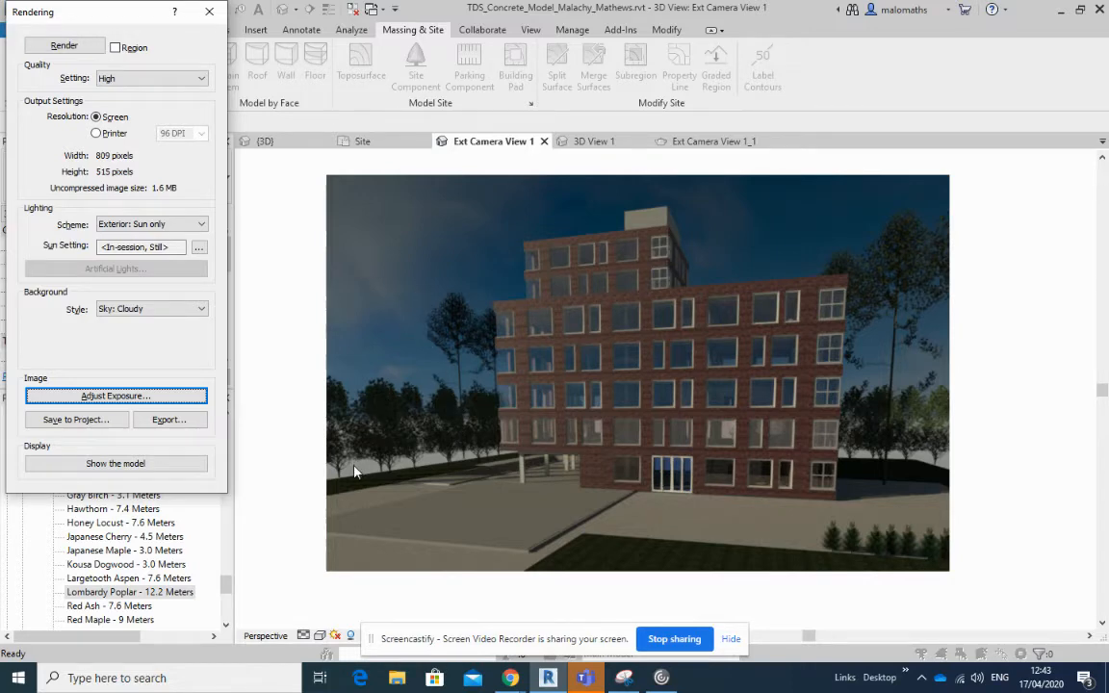
pyautogui.moveTo(412, 427)
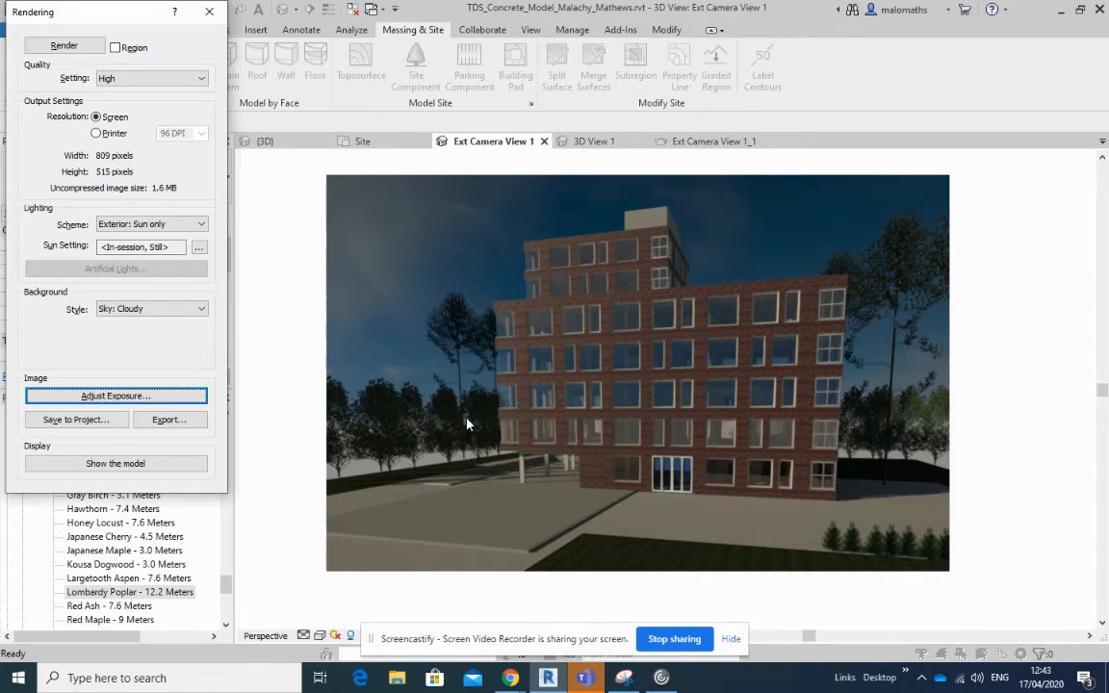
pyautogui.moveTo(493, 516)
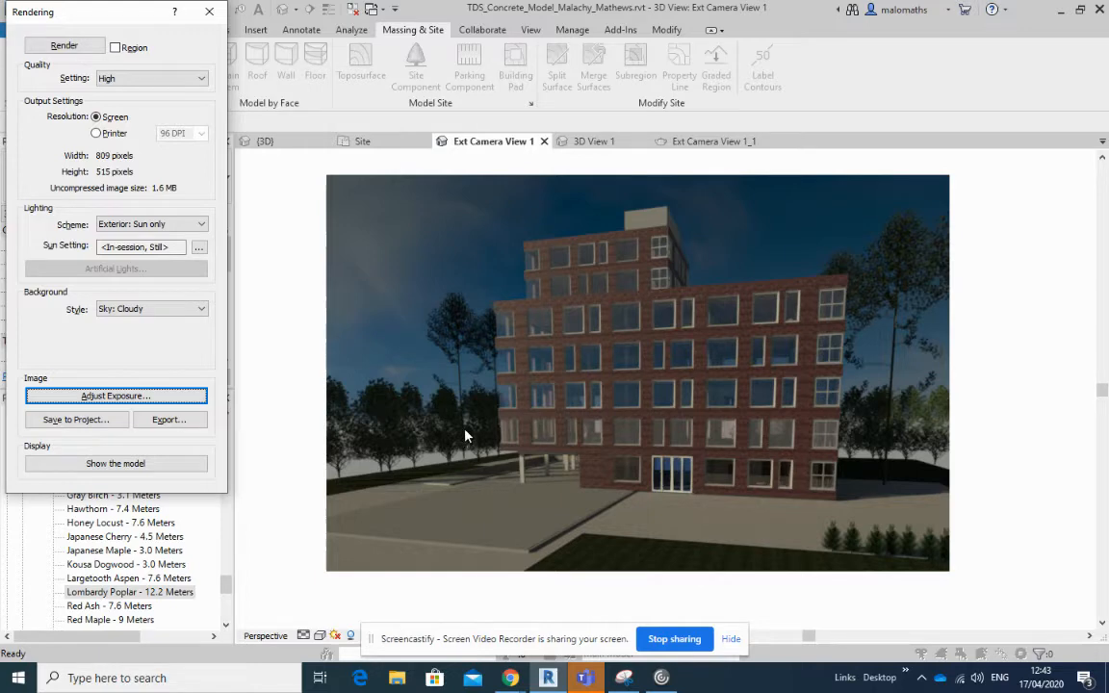
pyautogui.moveTo(472, 435)
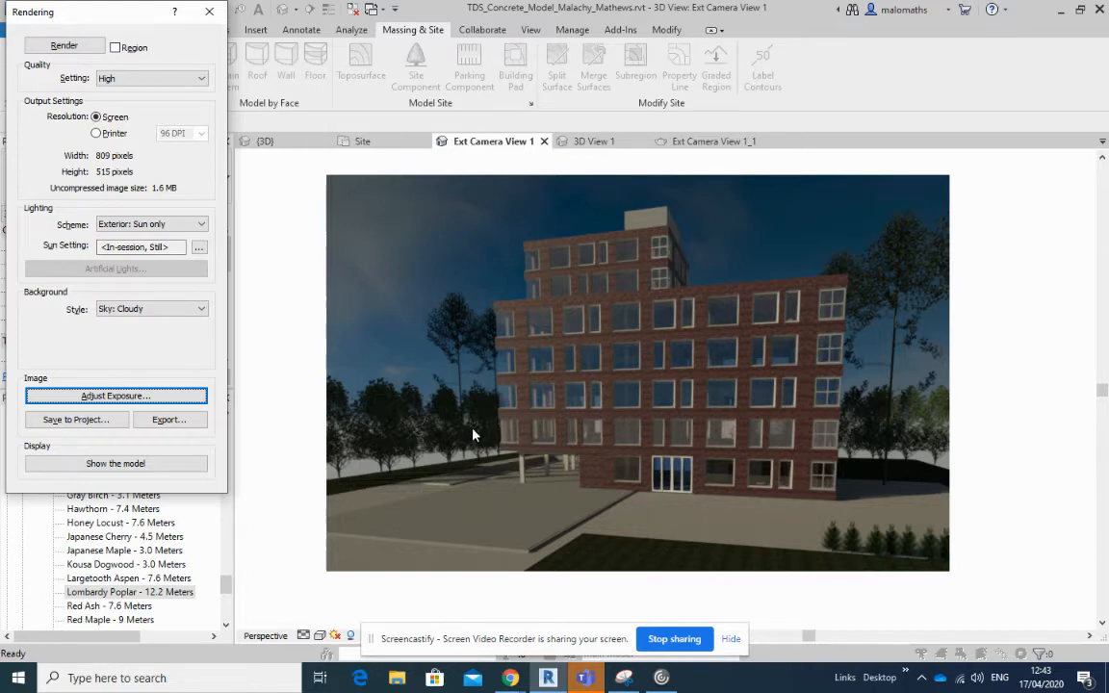
pyautogui.moveTo(862, 453)
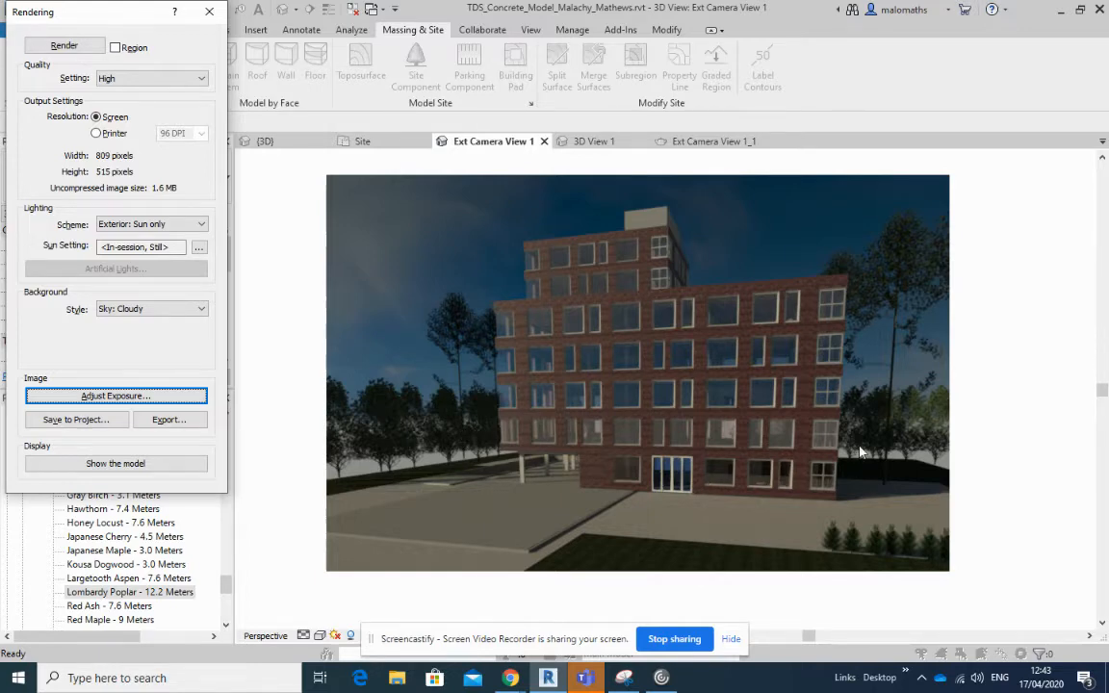
pyautogui.moveTo(916, 435)
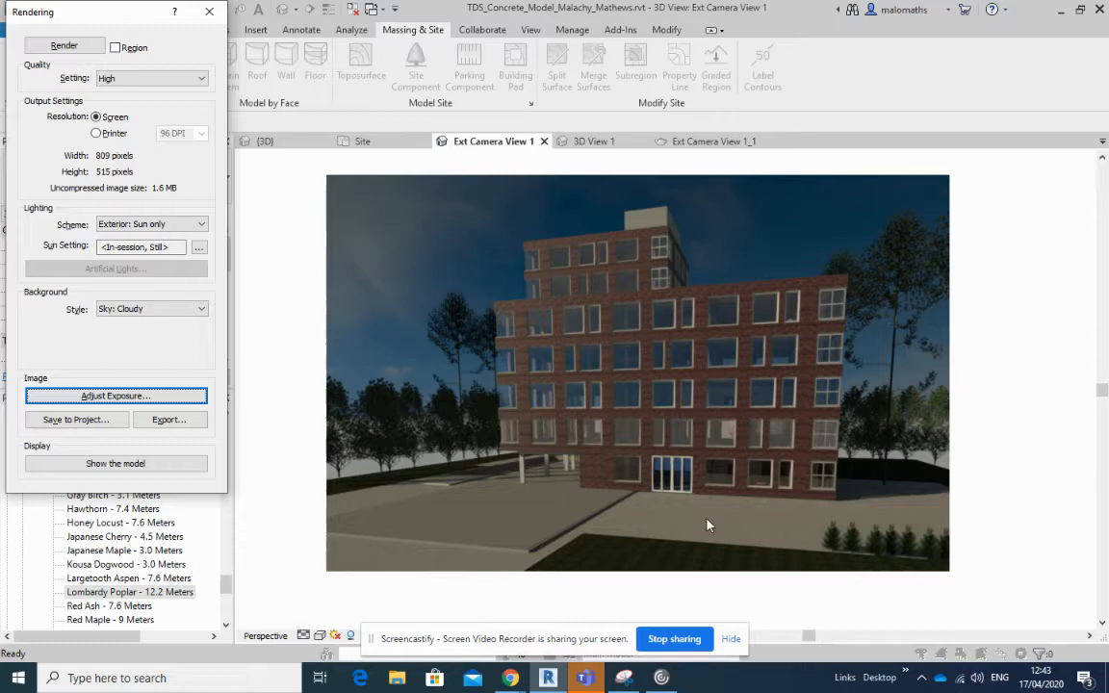
pyautogui.moveTo(693, 522)
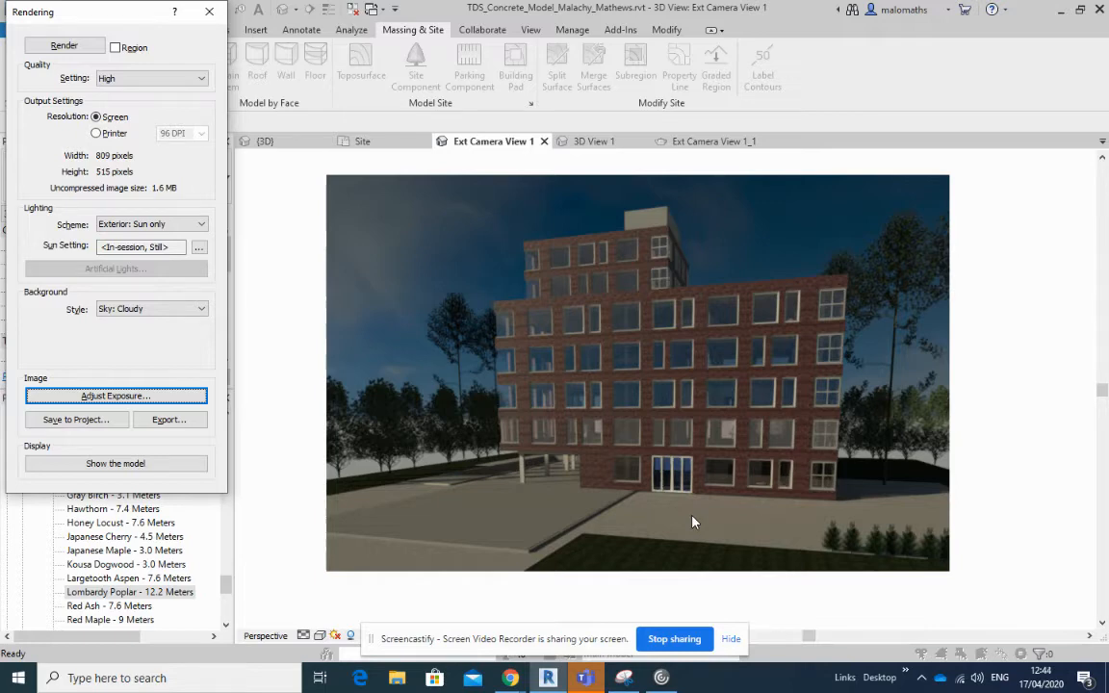
pyautogui.moveTo(547, 408)
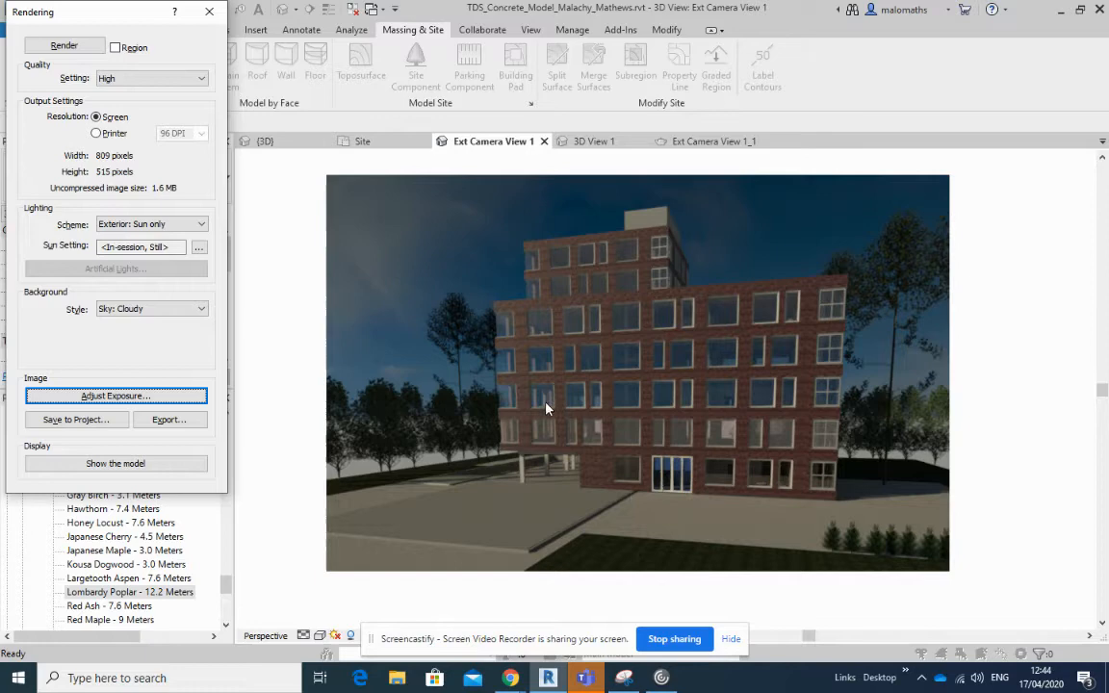
pyautogui.moveTo(535, 435)
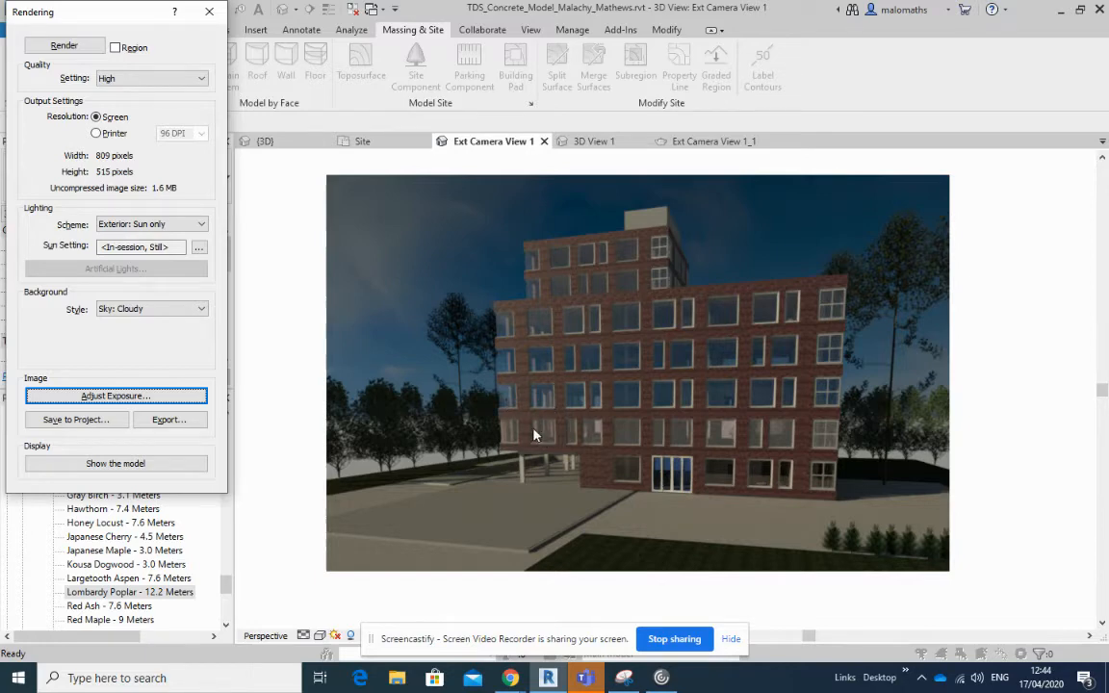
pyautogui.moveTo(593, 431)
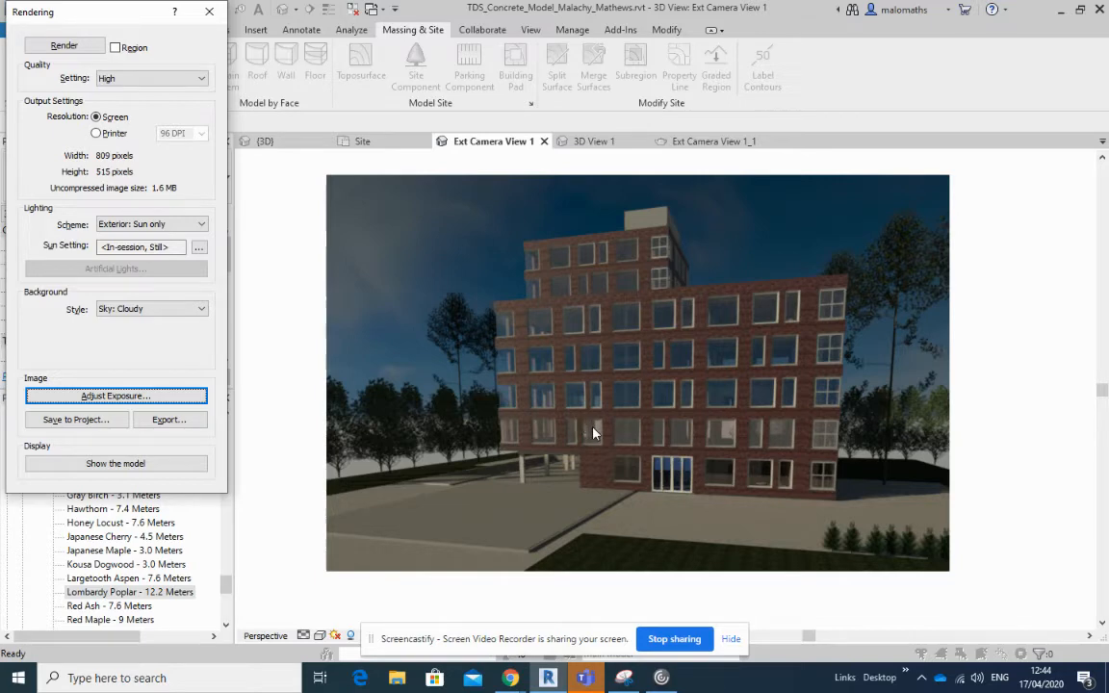
pyautogui.moveTo(551, 433)
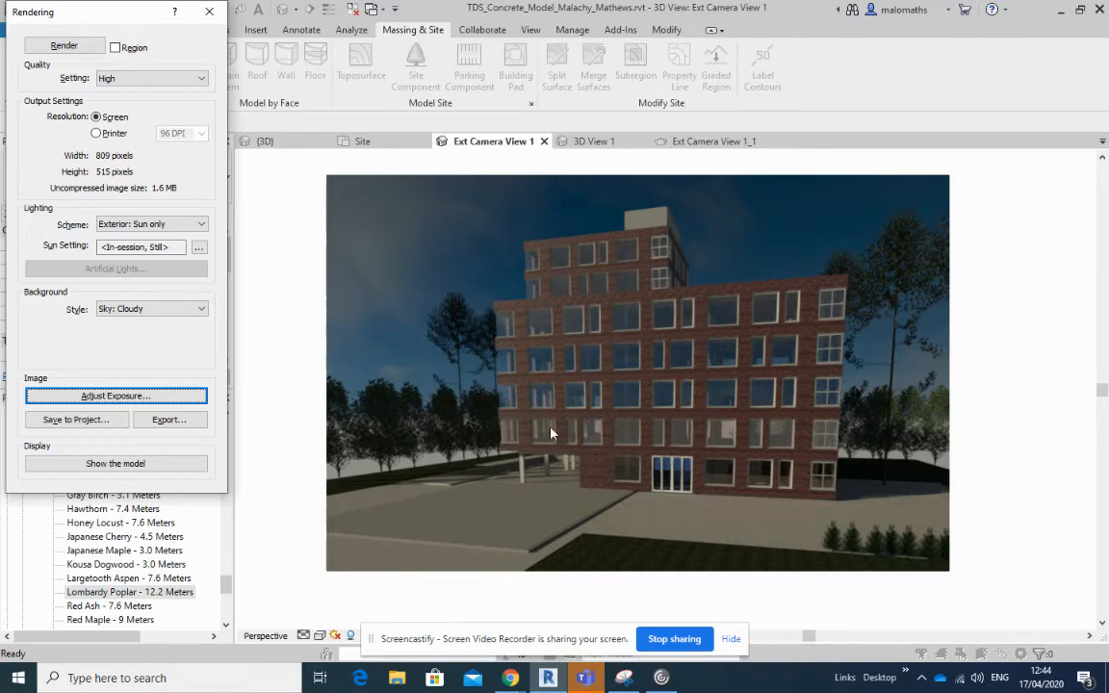
pyautogui.moveTo(479, 392)
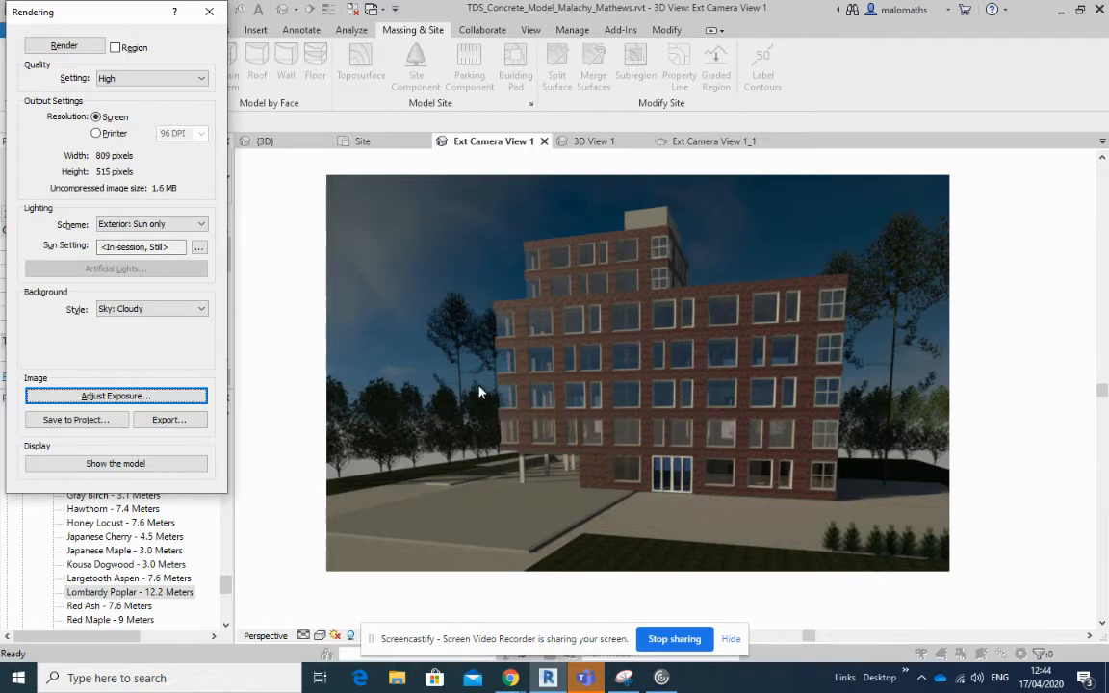
pyautogui.moveTo(632, 431)
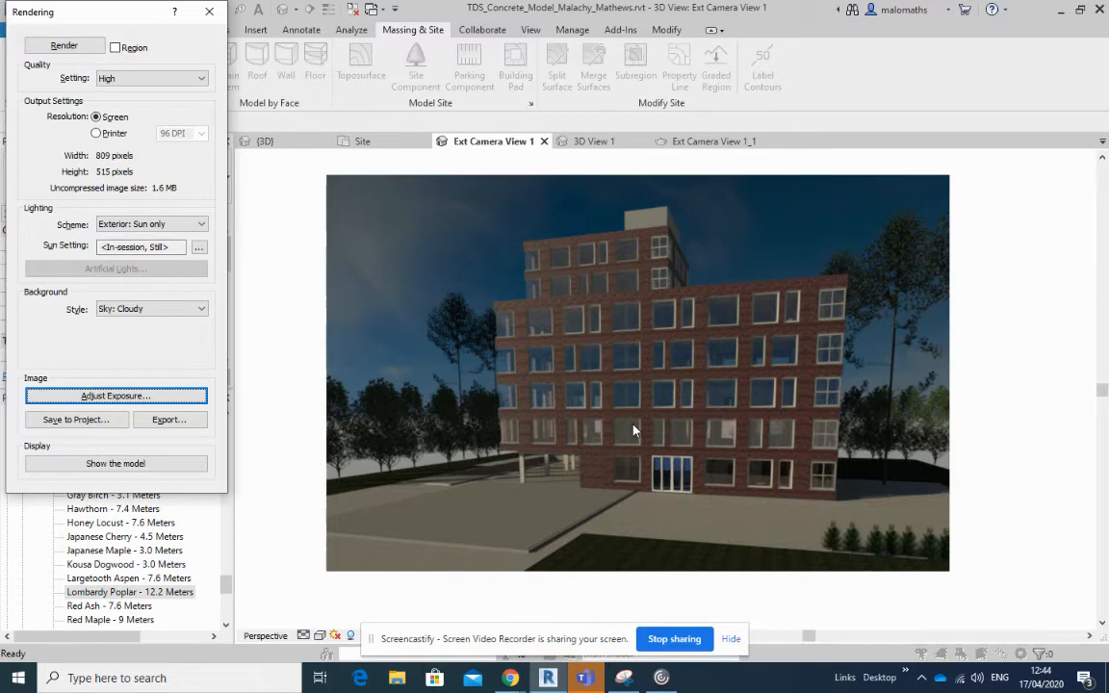
pyautogui.moveTo(77, 419)
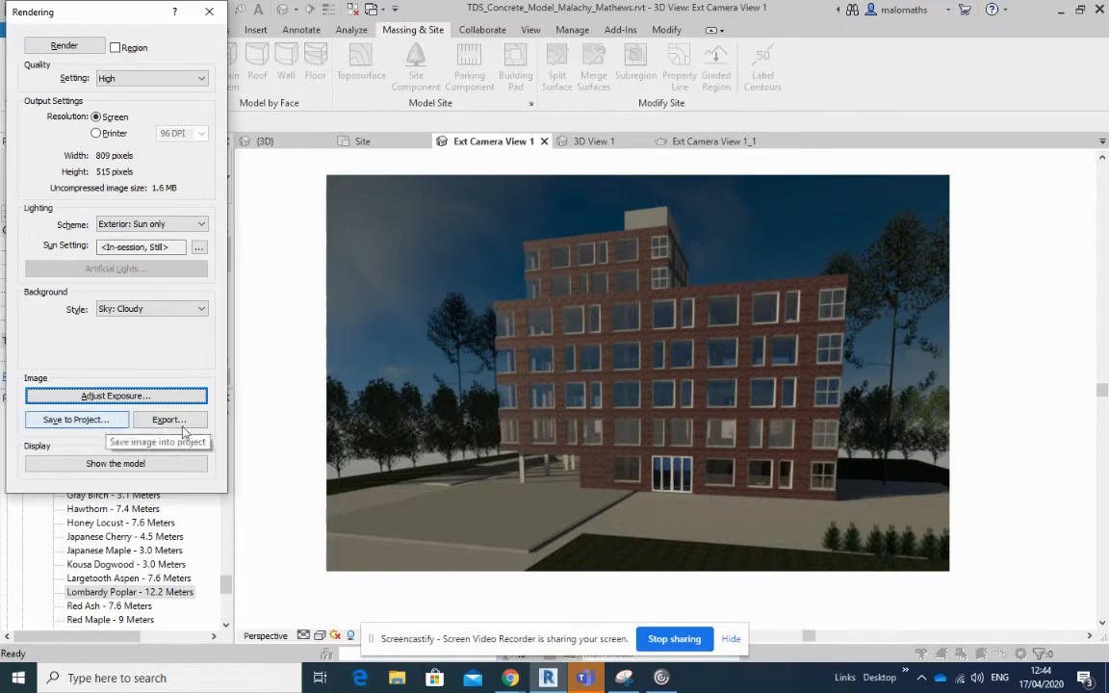
pyautogui.moveTo(116, 396)
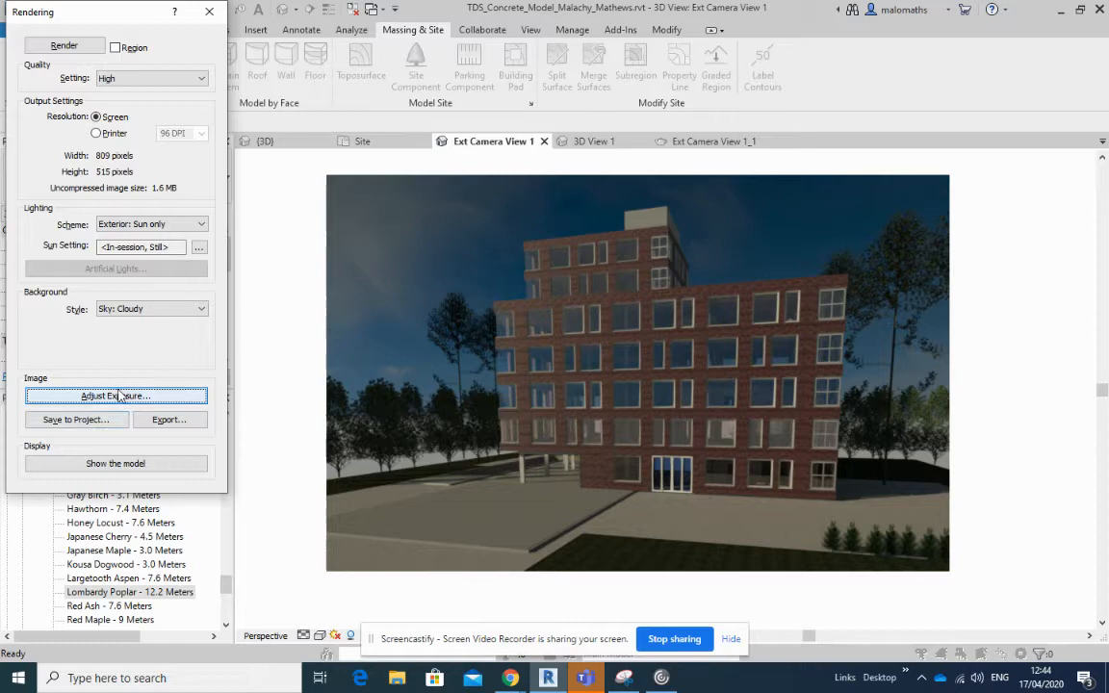
pyautogui.moveTo(116, 397)
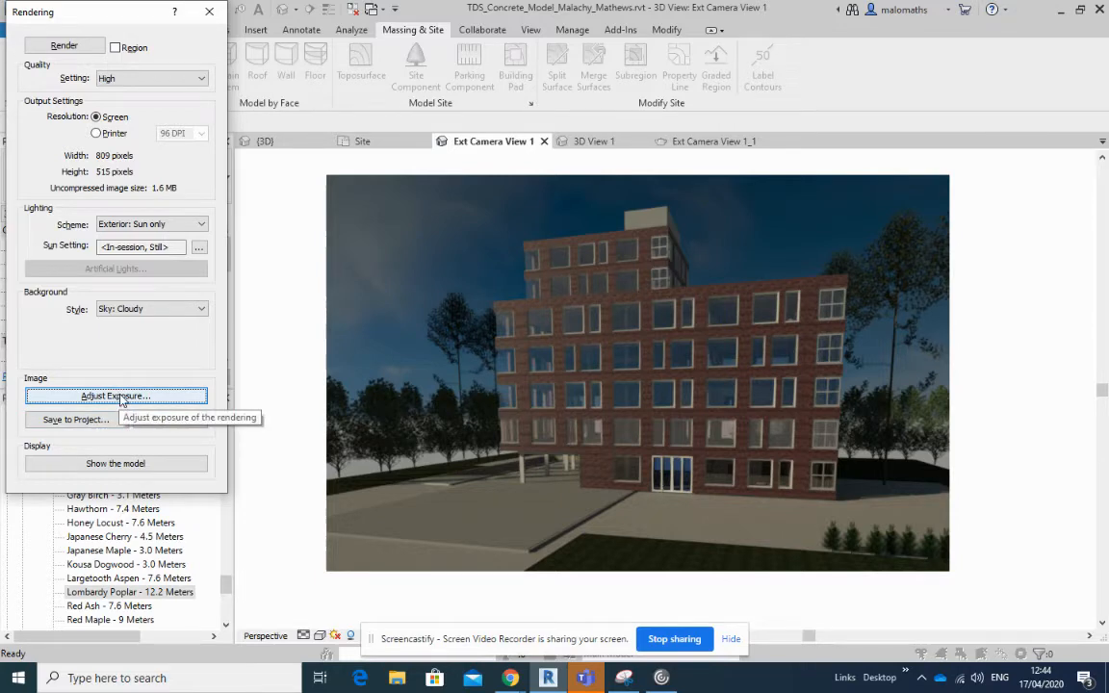
# Step: Bring up Exposure Control for the finished exterior rendering
pyautogui.click(115, 396)
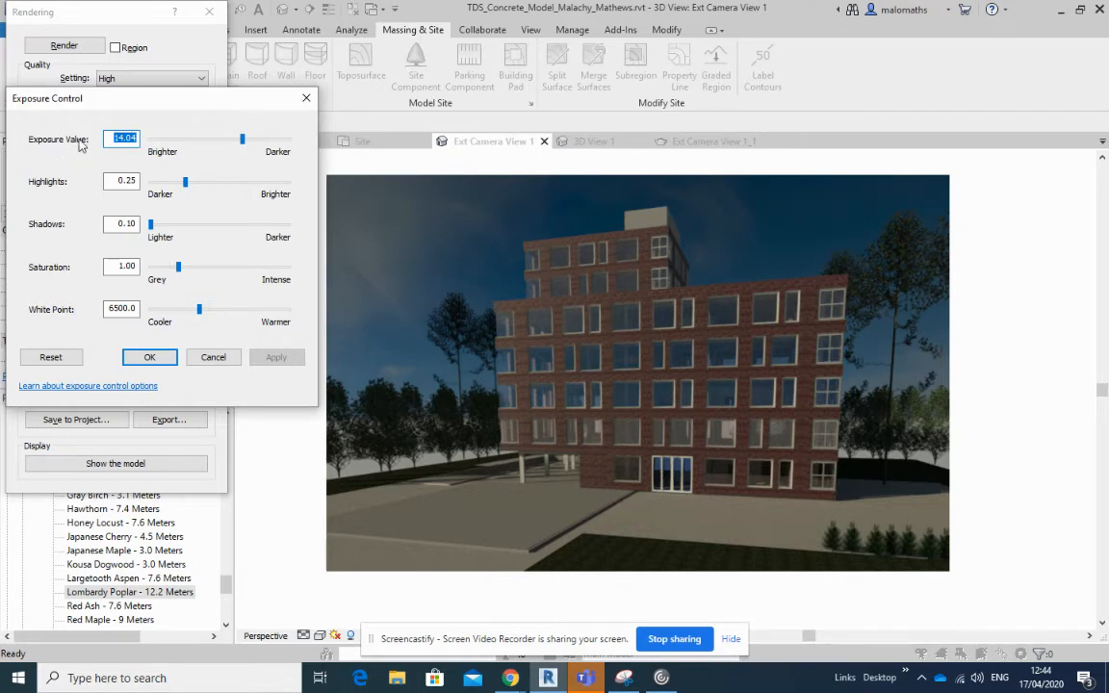
pyautogui.moveTo(267, 166)
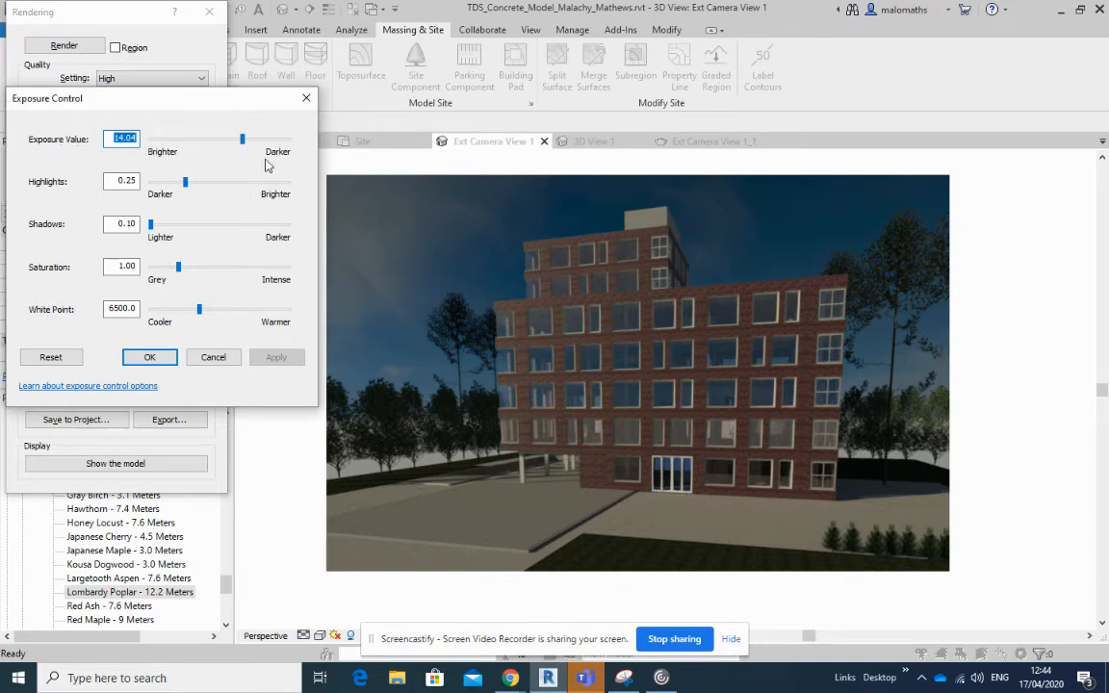
pyautogui.moveTo(50, 310)
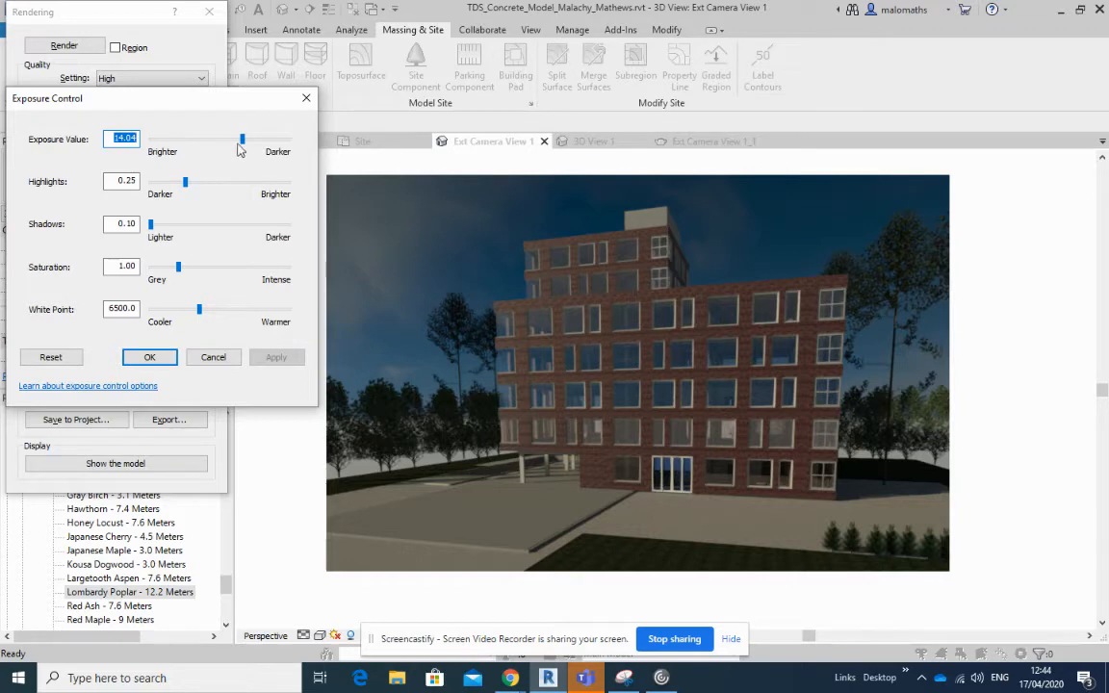
# Step: Experiment with the exposure value, lowering then raising it back, applying each change to the render
pyautogui.moveTo(242, 139); pyautogui.dragTo(214, 138)
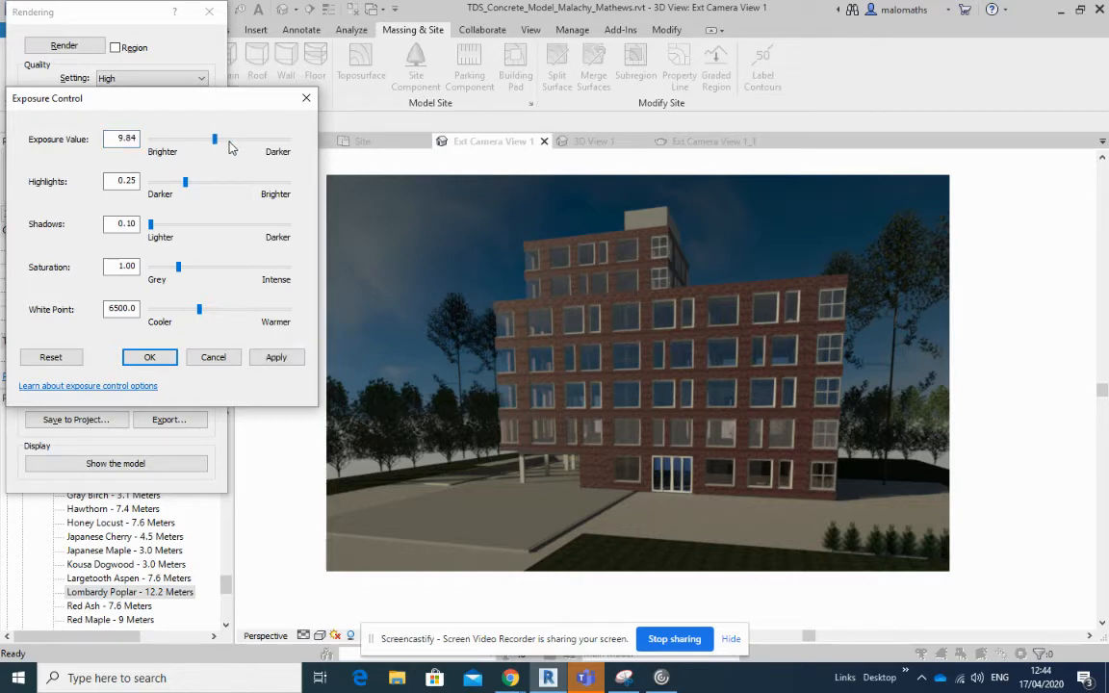
pyautogui.moveTo(214, 138); pyautogui.dragTo(188, 139)
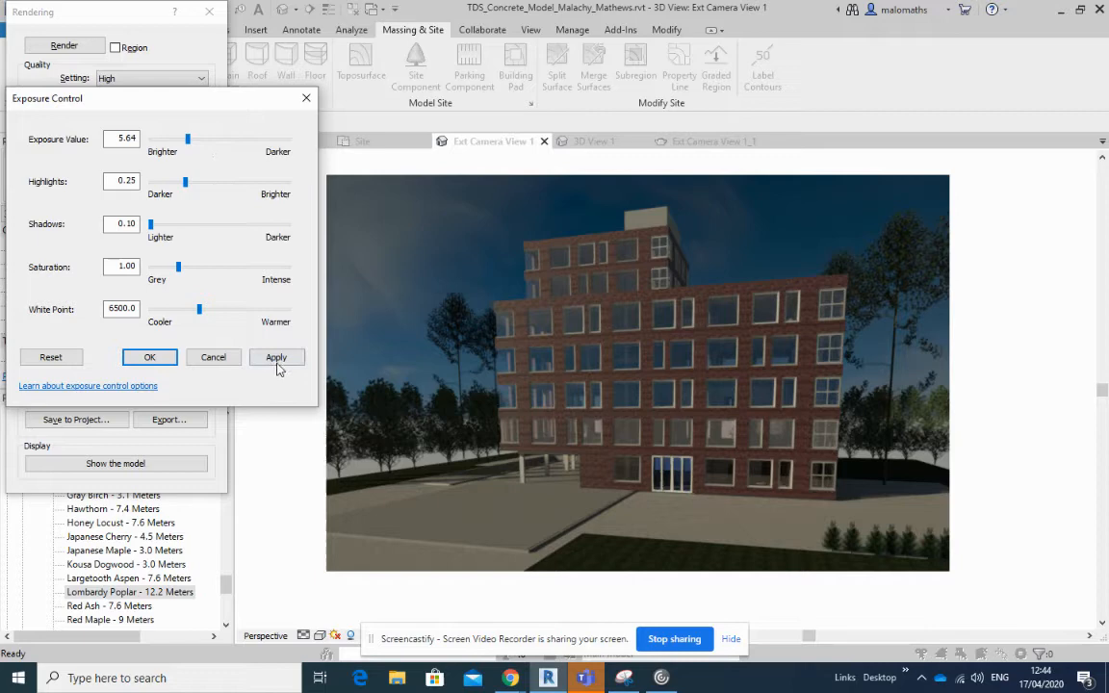
pyautogui.click(278, 356)
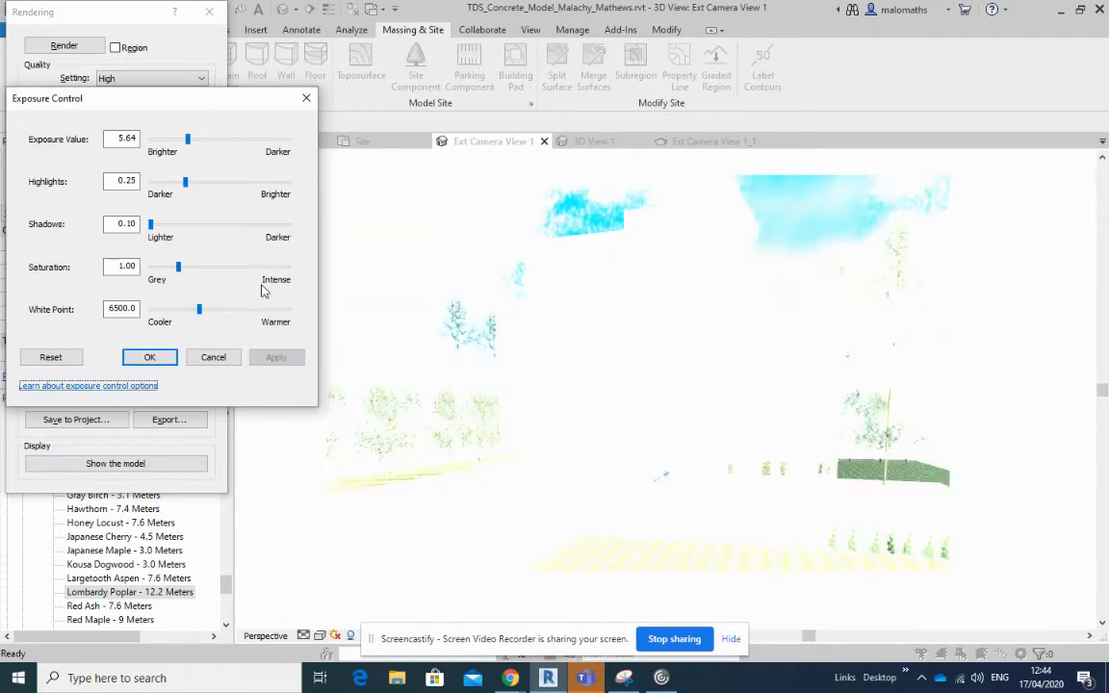
pyautogui.moveTo(187, 138); pyautogui.dragTo(229, 138)
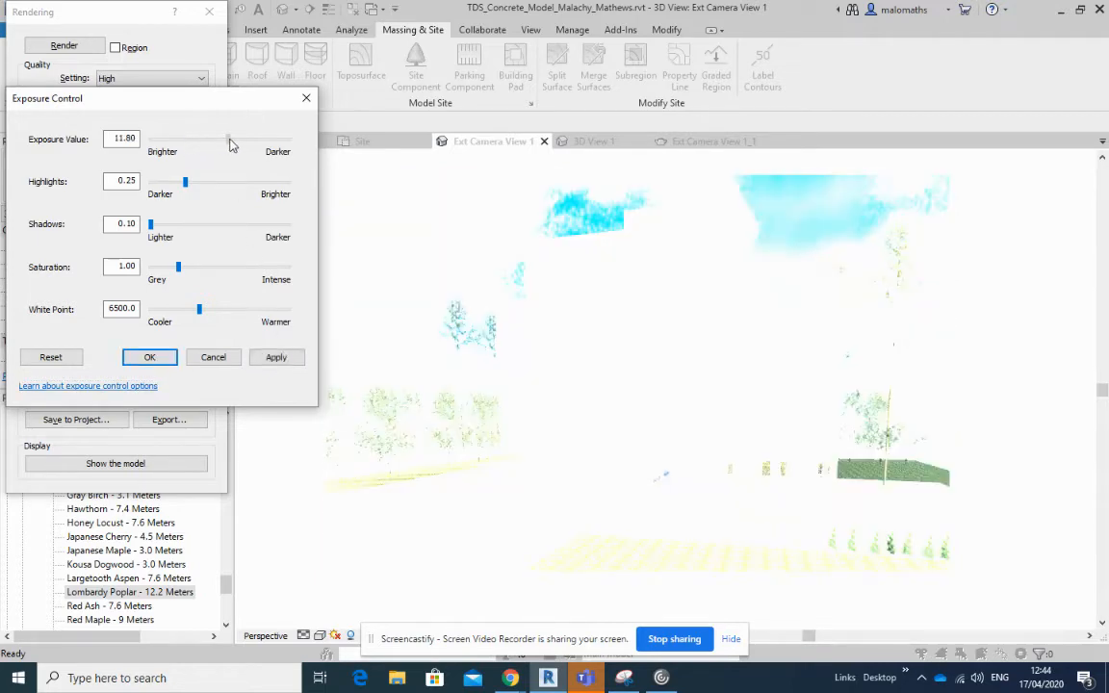
pyautogui.click(277, 356)
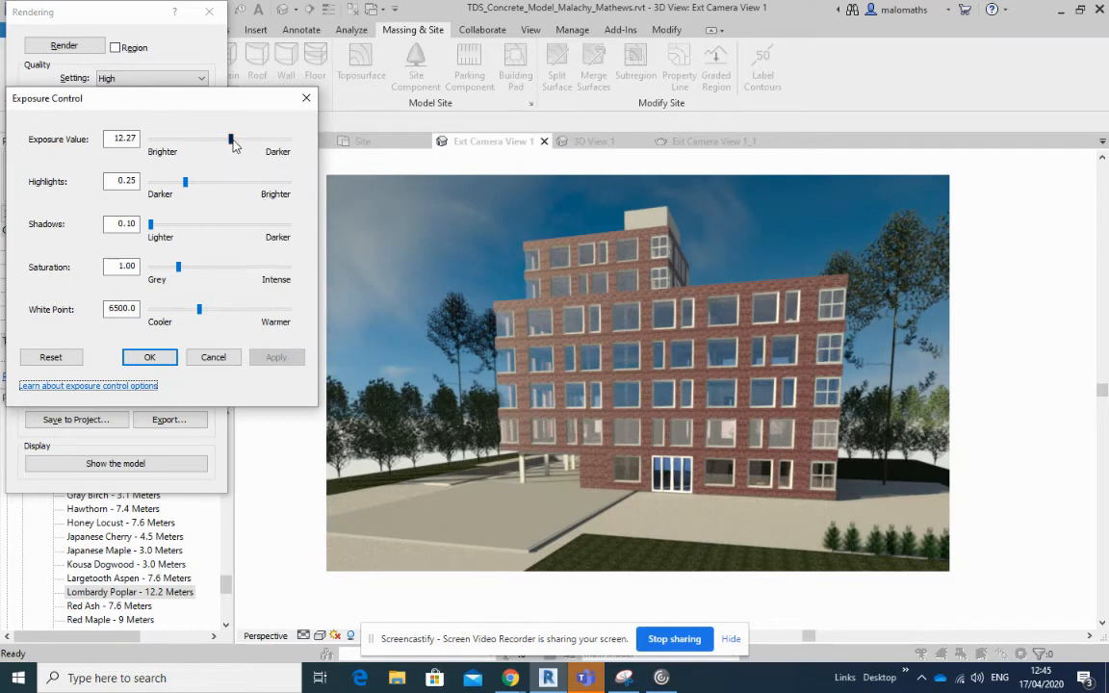
pyautogui.moveTo(231, 143); pyautogui.dragTo(239, 143)
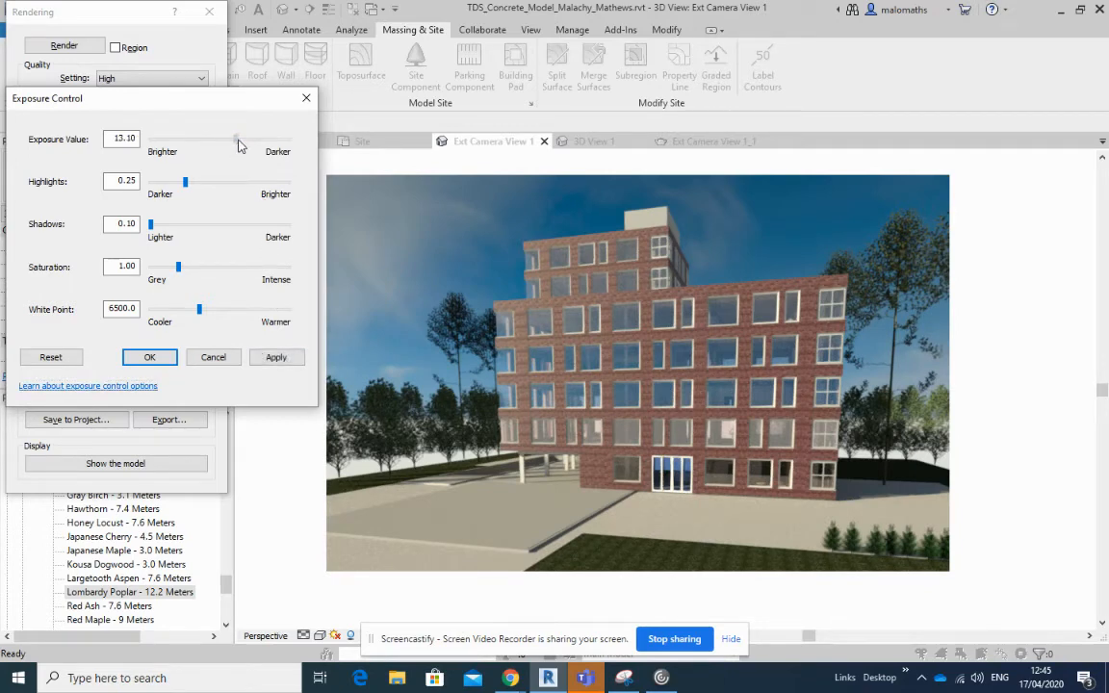
pyautogui.click(277, 356)
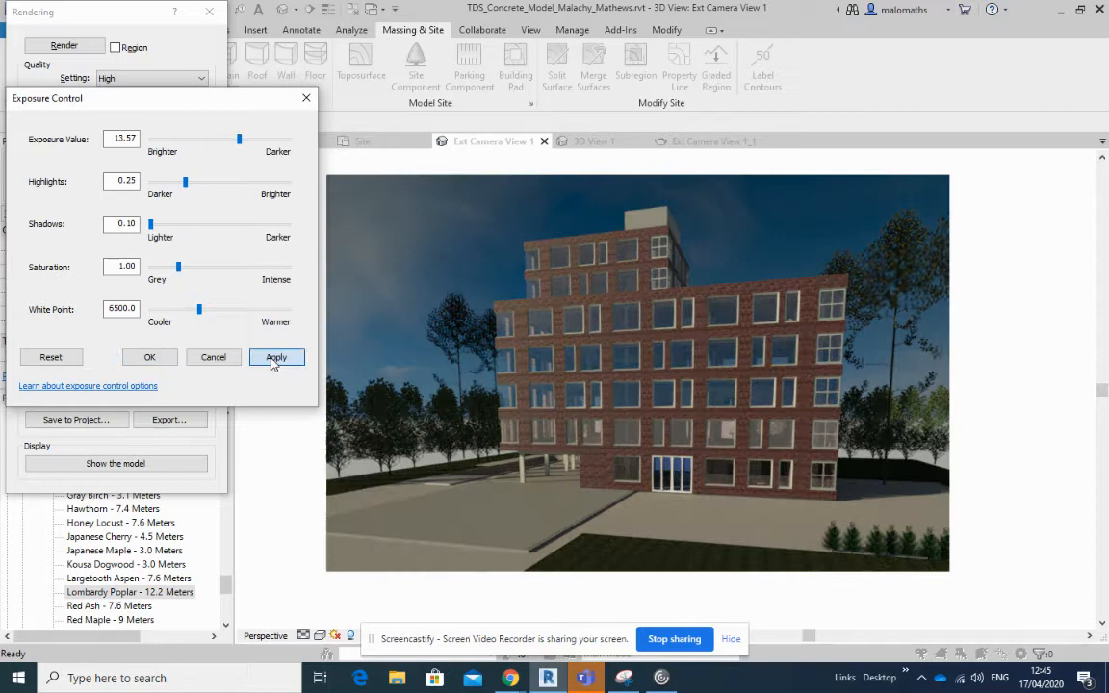
pyautogui.click(277, 356)
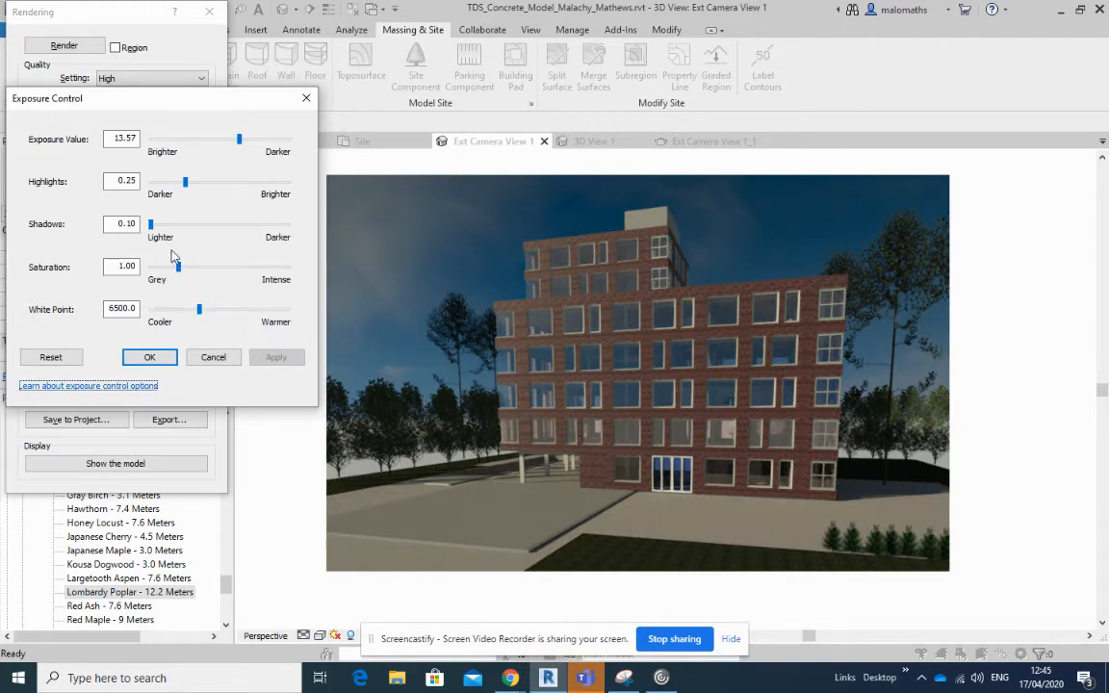
# Step: Darken the shadows slightly and settle the highlights lower, applying the adjustments
pyautogui.moveTo(150, 224); pyautogui.dragTo(162, 223)
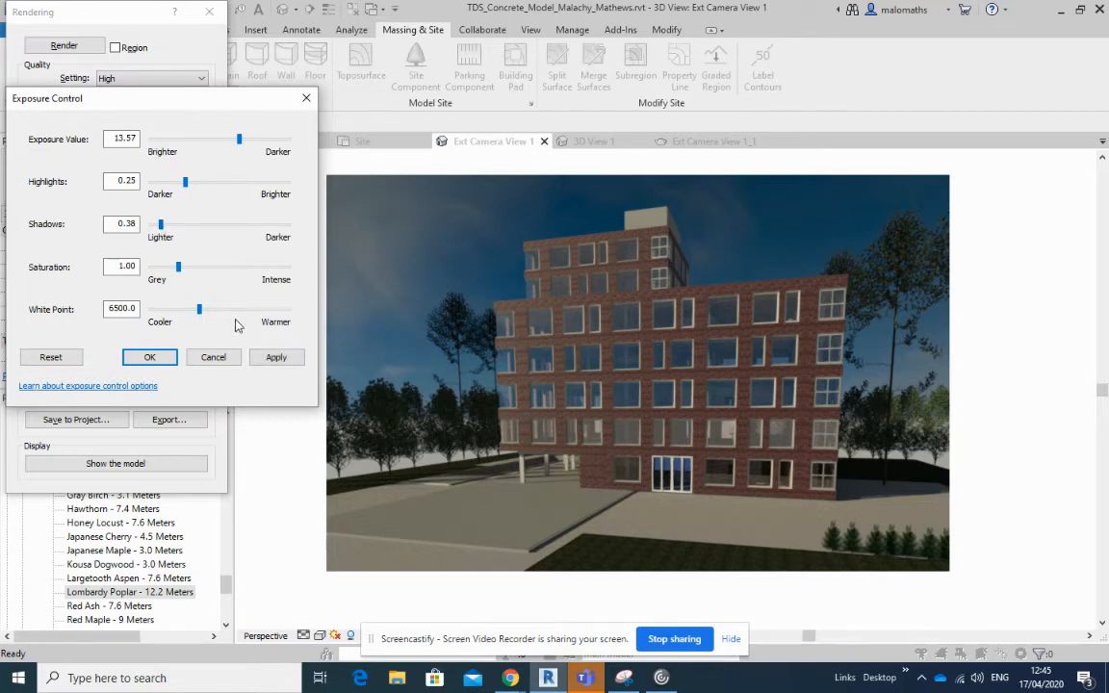
pyautogui.click(275, 356)
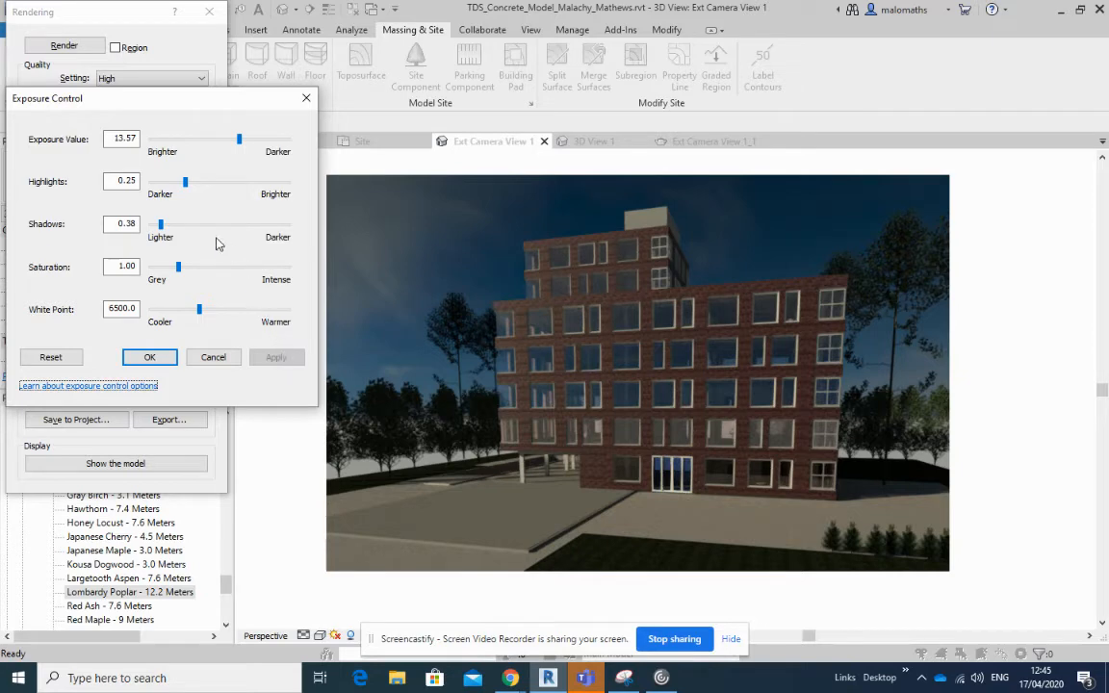
pyautogui.moveTo(185, 181); pyautogui.dragTo(206, 181)
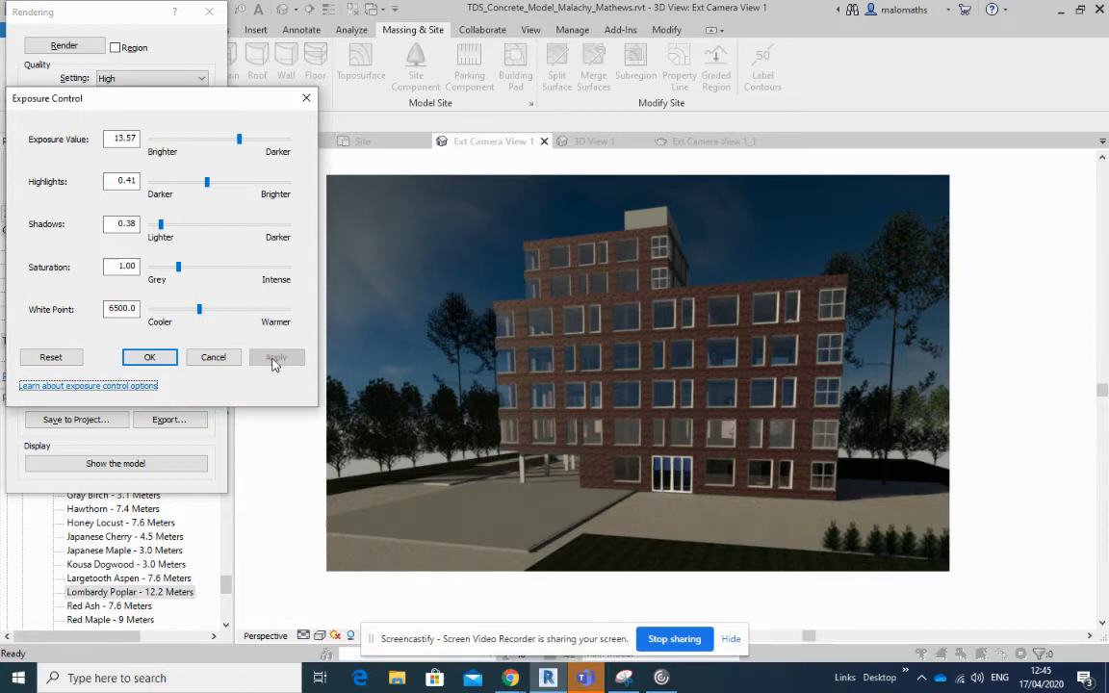
pyautogui.moveTo(204, 181); pyautogui.dragTo(238, 181)
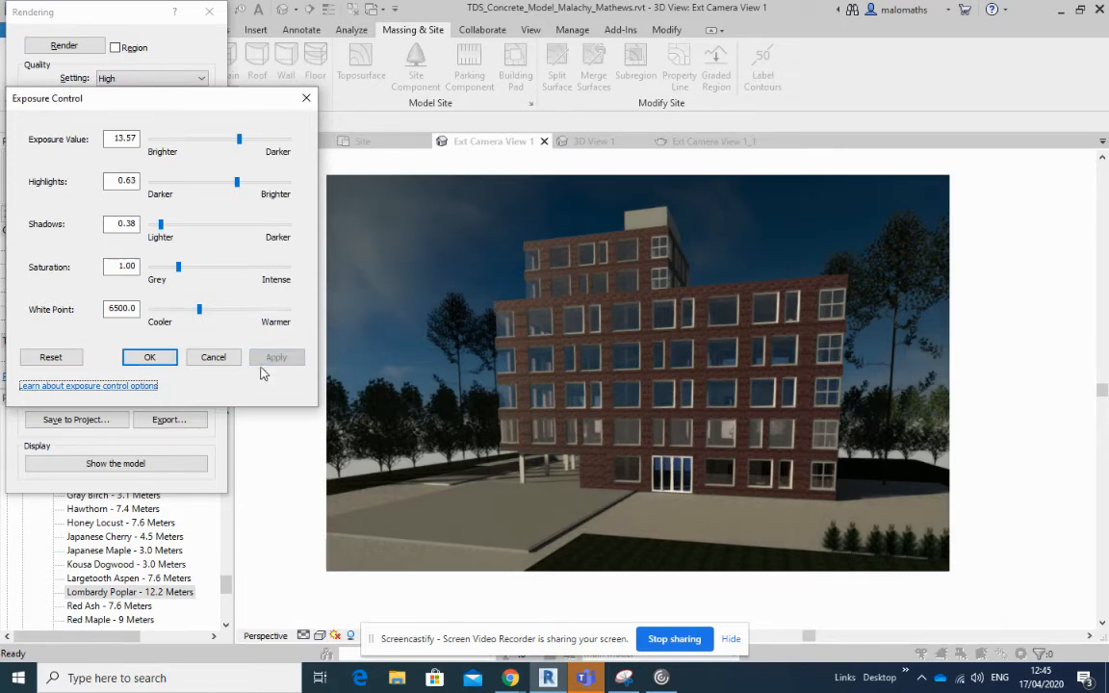
pyautogui.moveTo(697, 300)
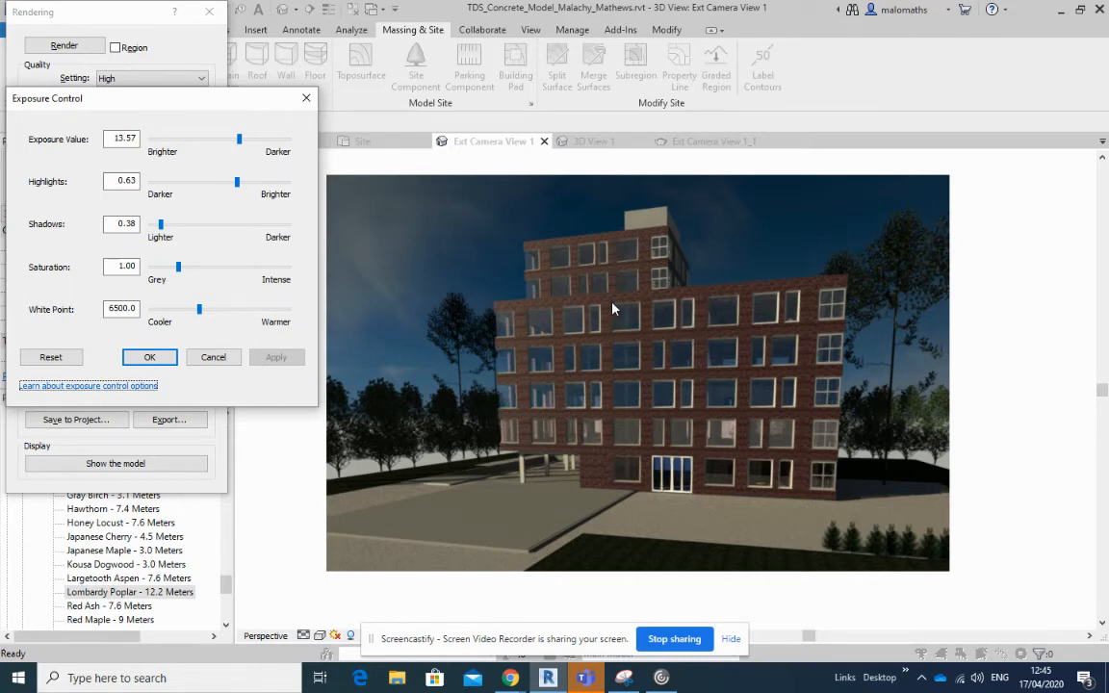
pyautogui.moveTo(337, 349)
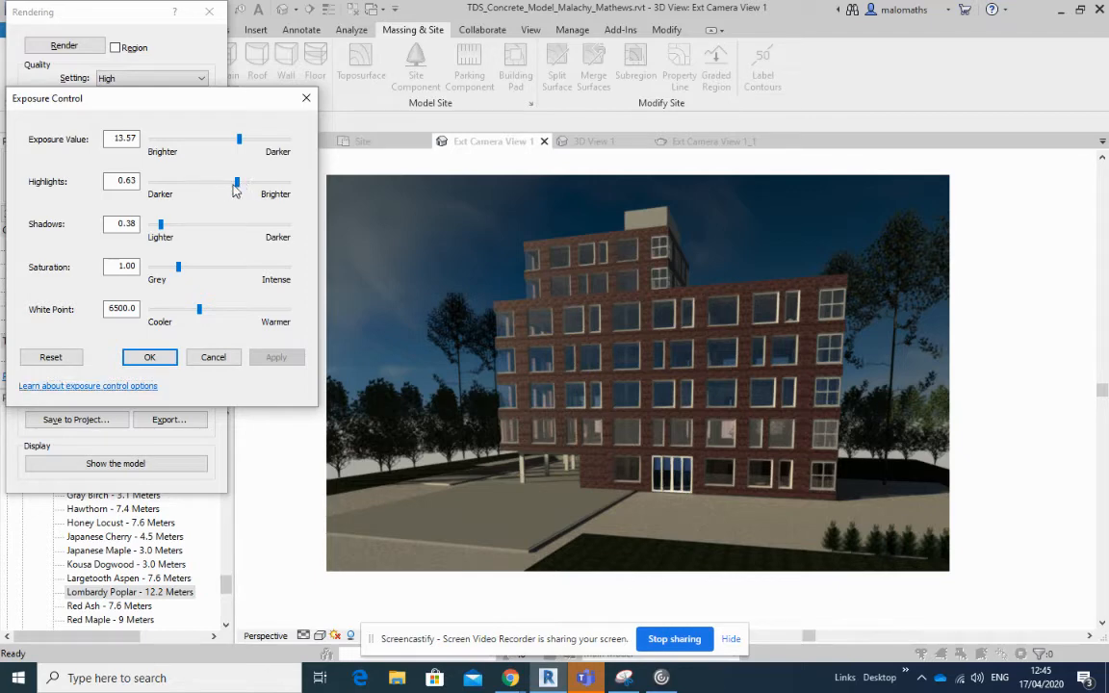
pyautogui.moveTo(234, 180); pyautogui.dragTo(214, 181)
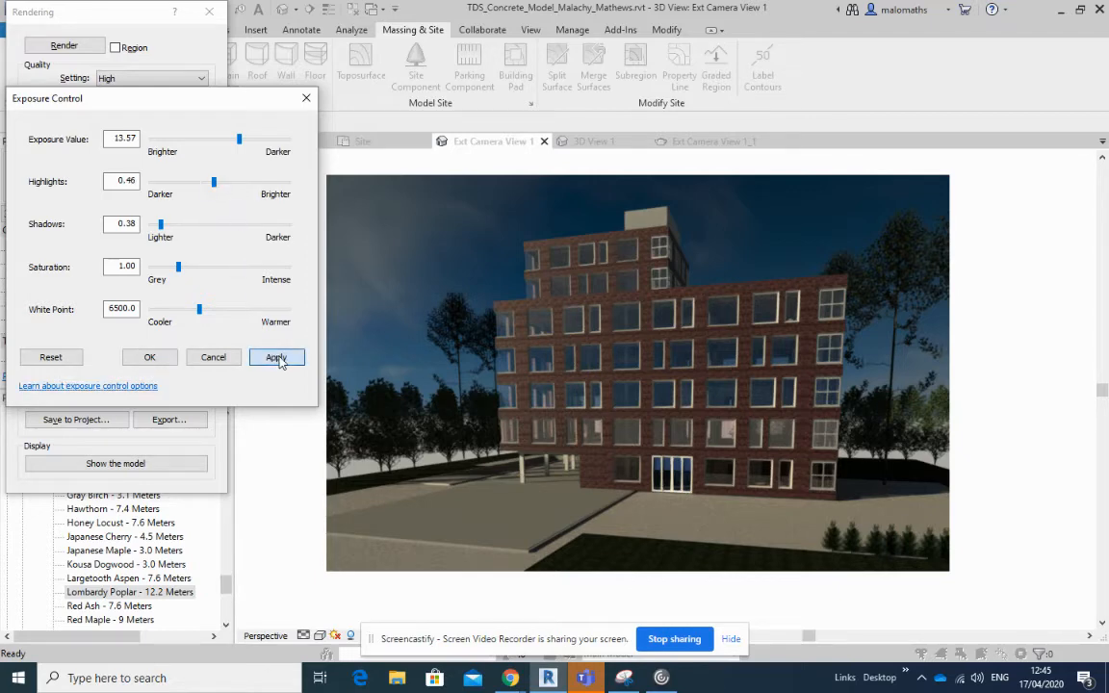
pyautogui.click(277, 356)
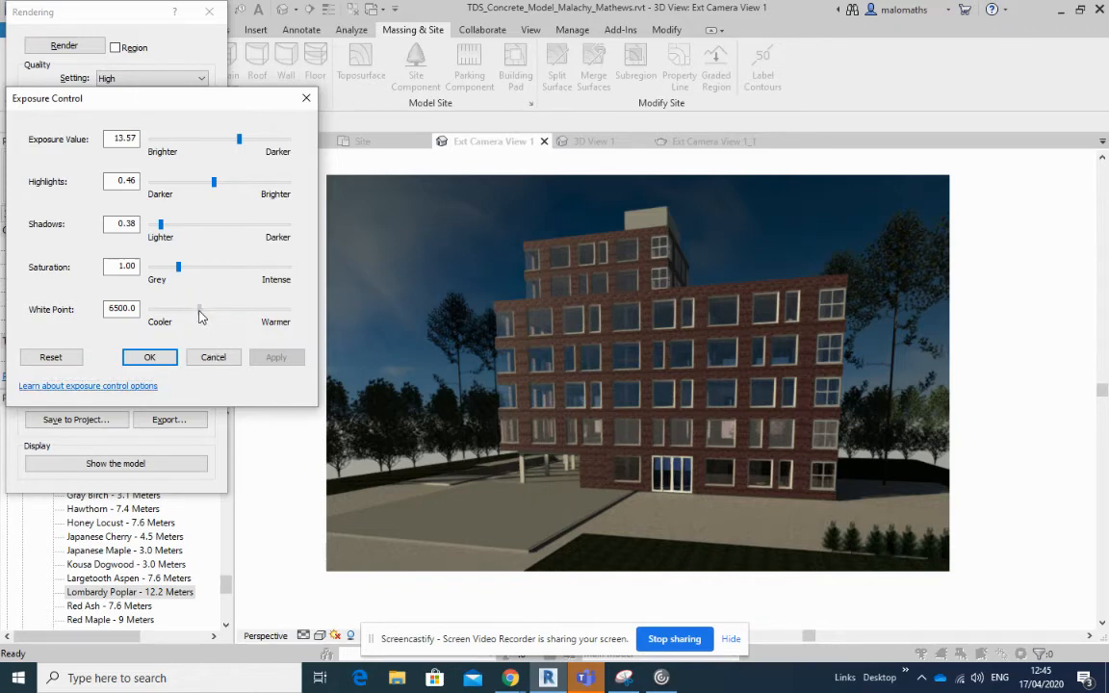
# Step: Warm the white point and accept the exposure settings
pyautogui.moveTo(201, 308); pyautogui.dragTo(208, 308)
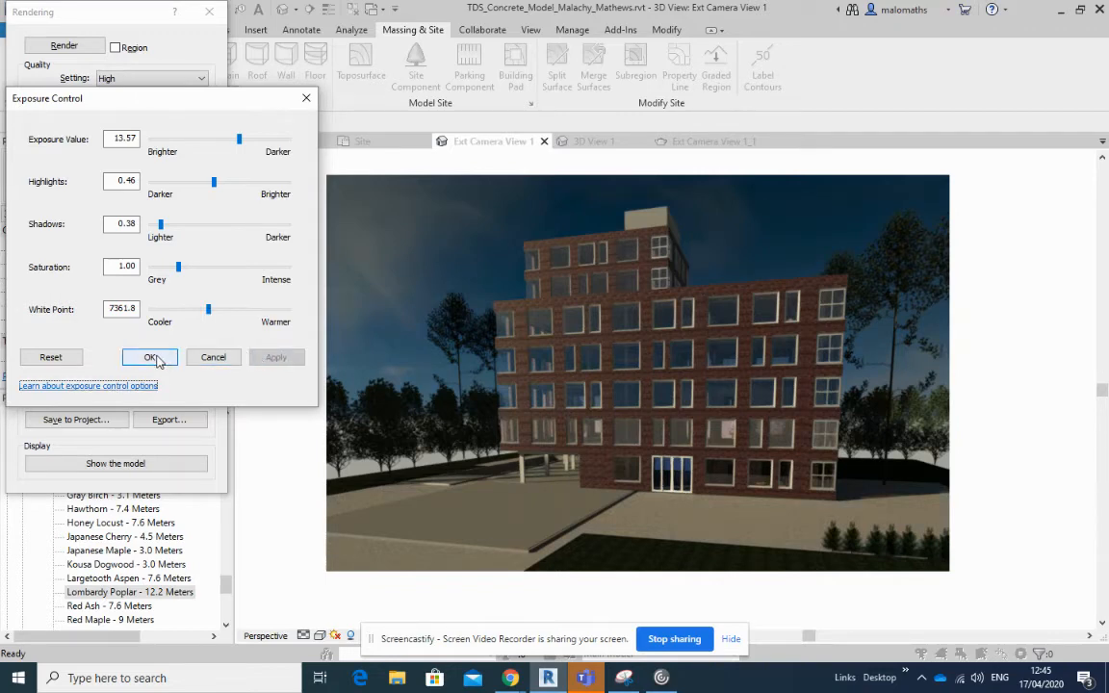
pyautogui.click(150, 356)
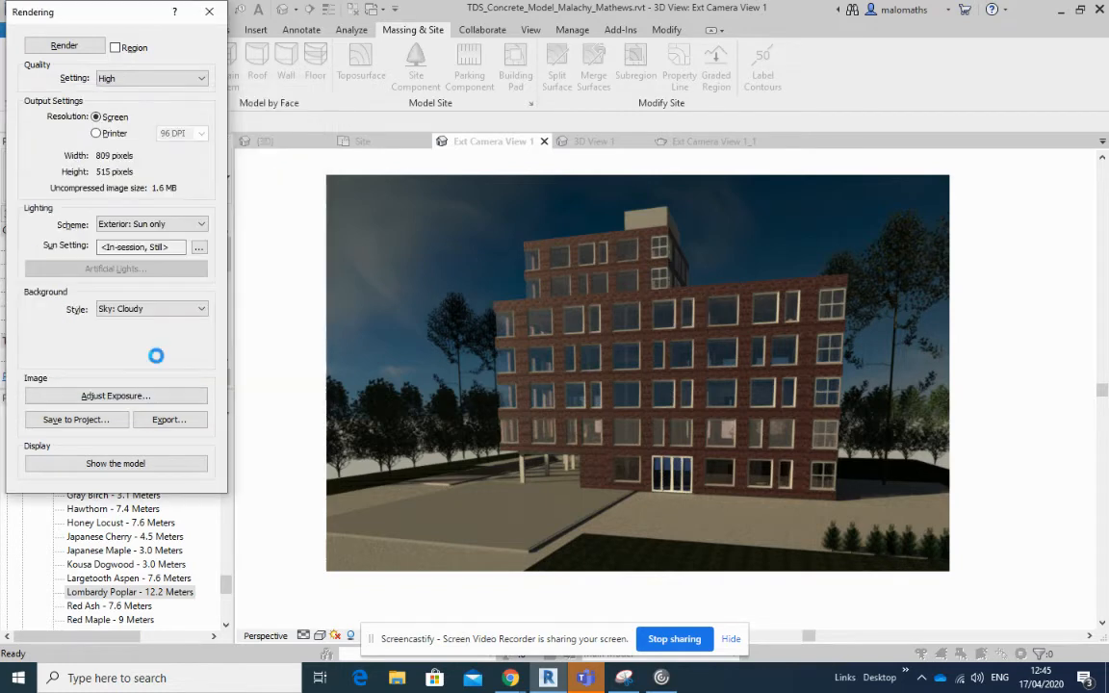
# Step: Save the rendering to the project under the suggested name and return to the line-drawn model view
pyautogui.click(77, 420)
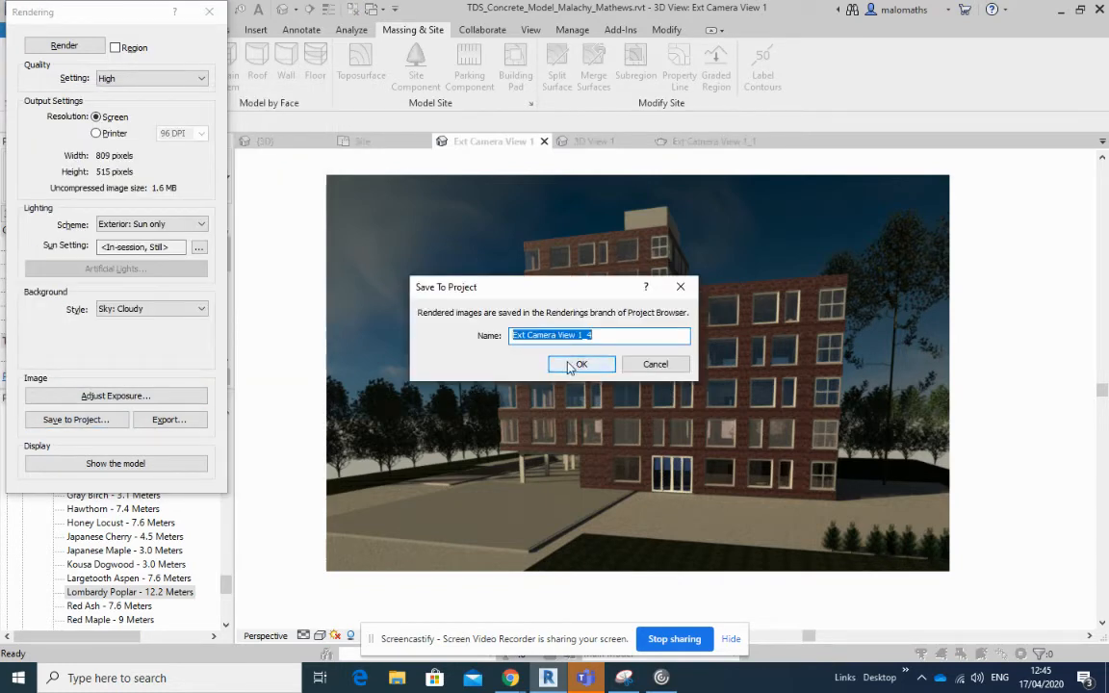
pyautogui.click(581, 363)
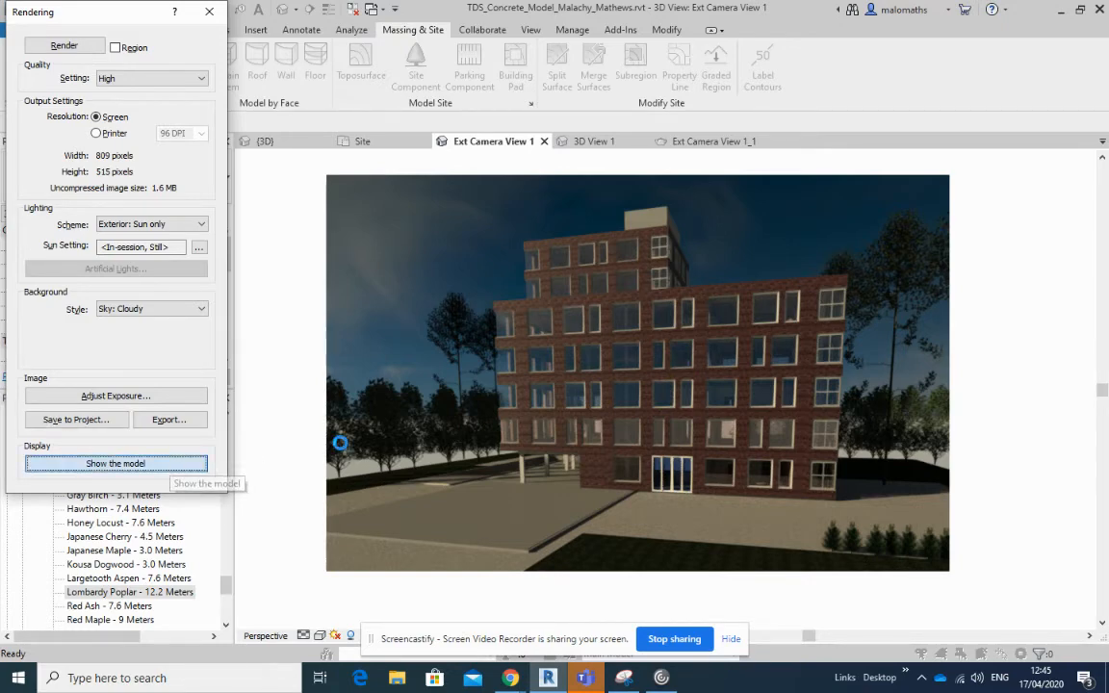
pyautogui.click(115, 462)
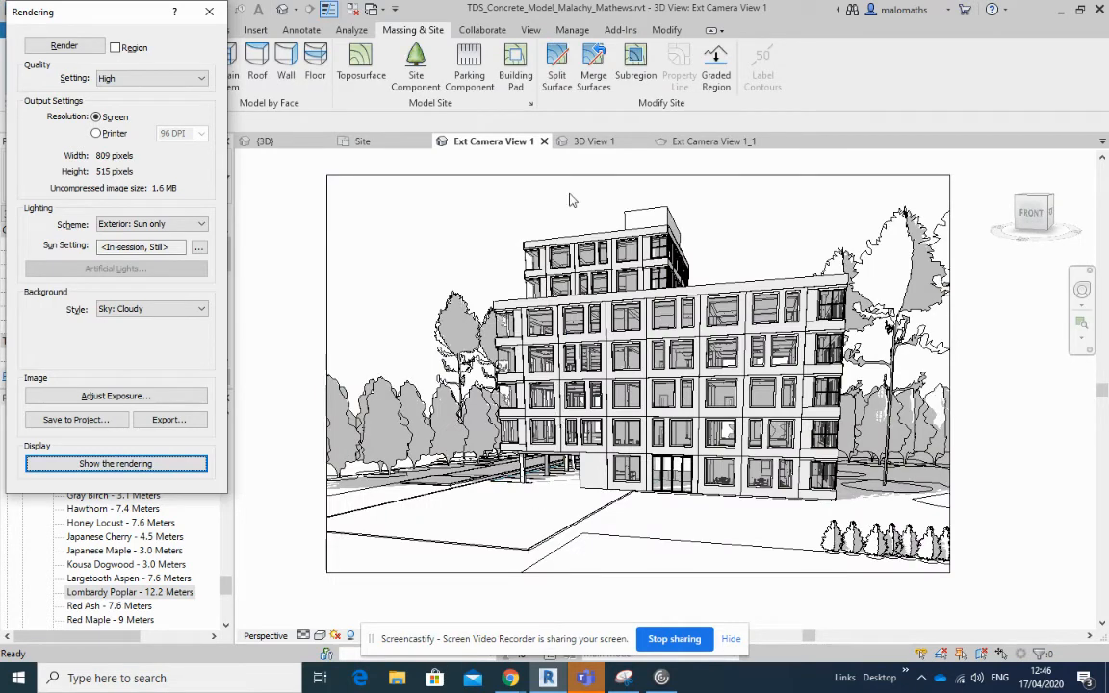
pyautogui.click(208, 11)
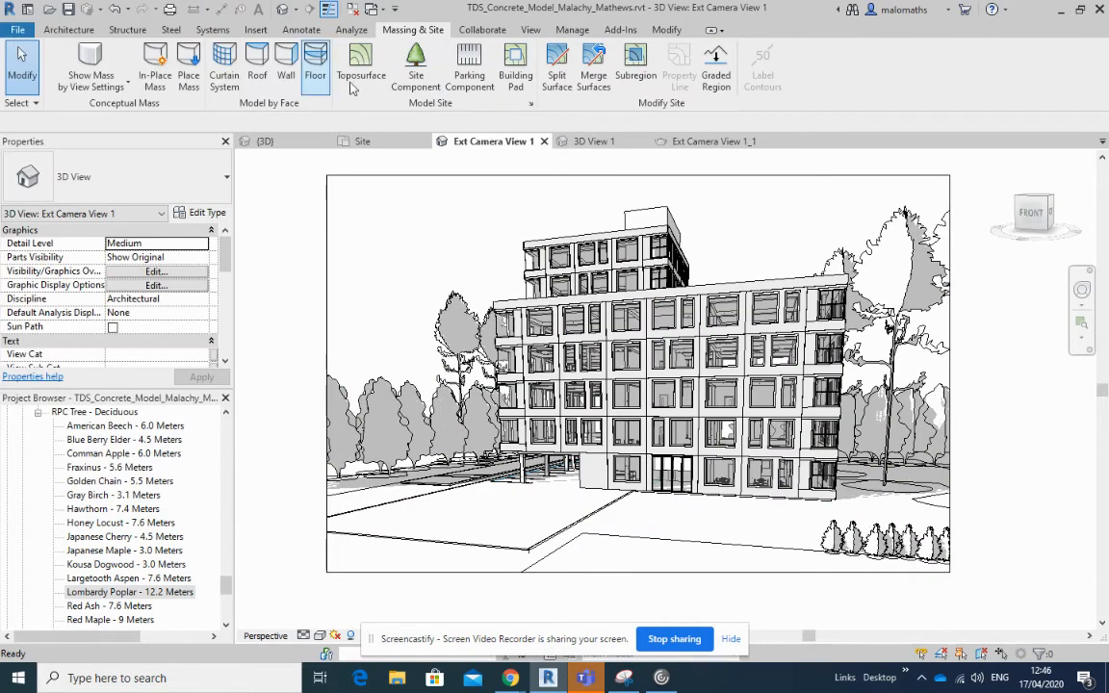
# Step: Set the Sun Settings time for the camera view to 10:00 and apply it
pyautogui.click(572, 30)
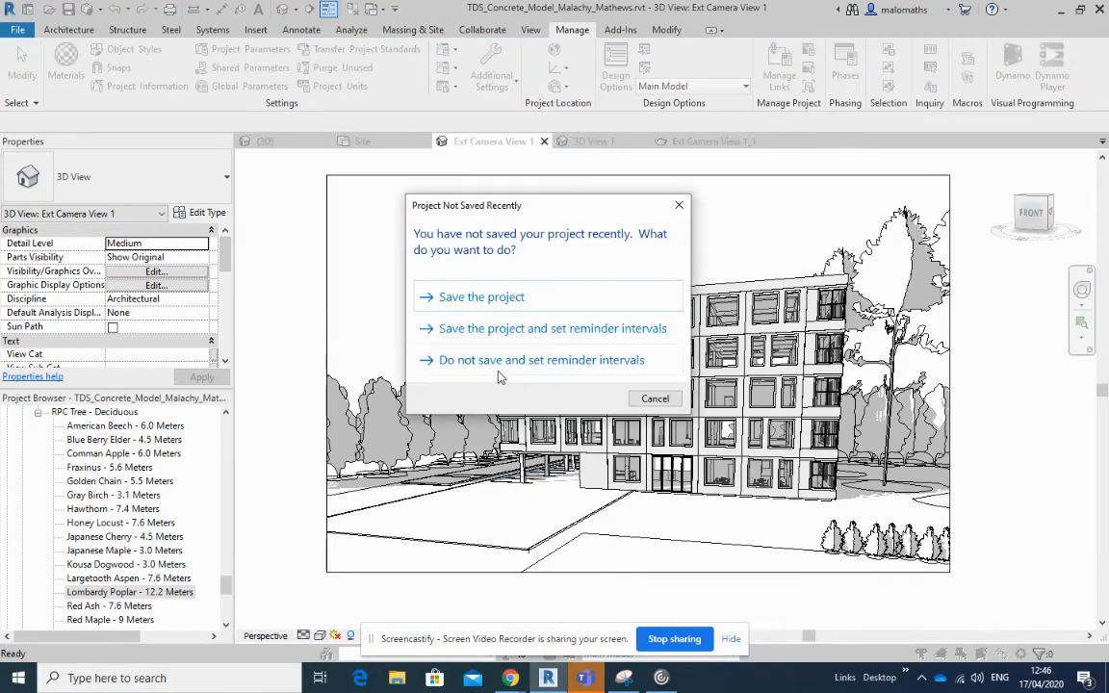
pyautogui.click(539, 360)
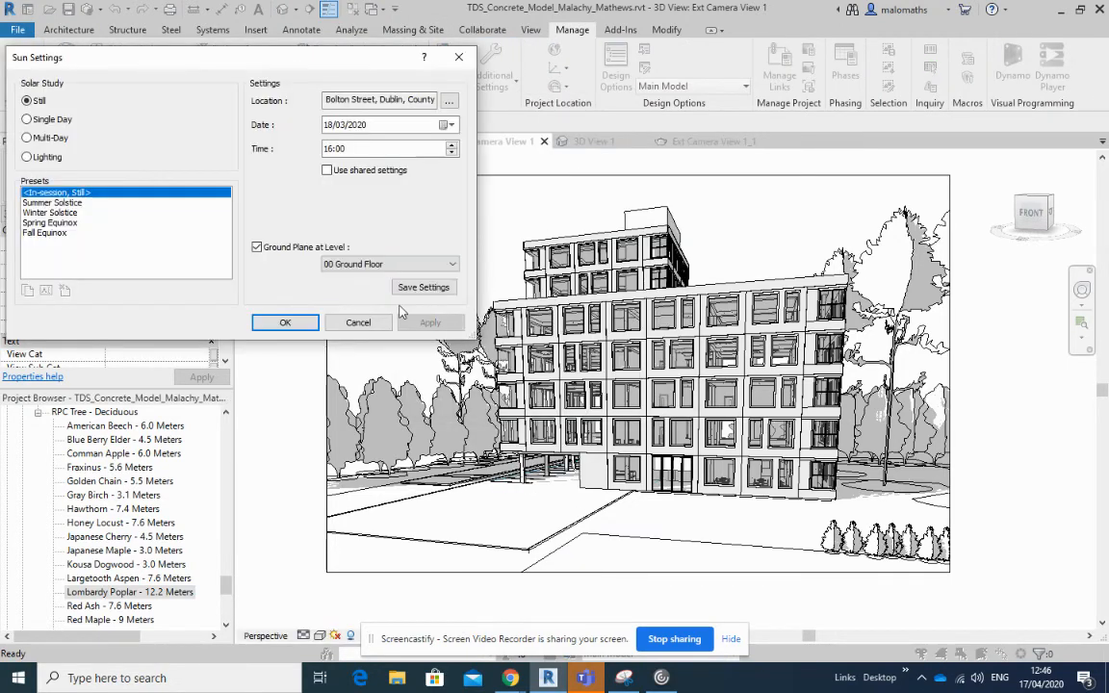
pyautogui.click(442, 124)
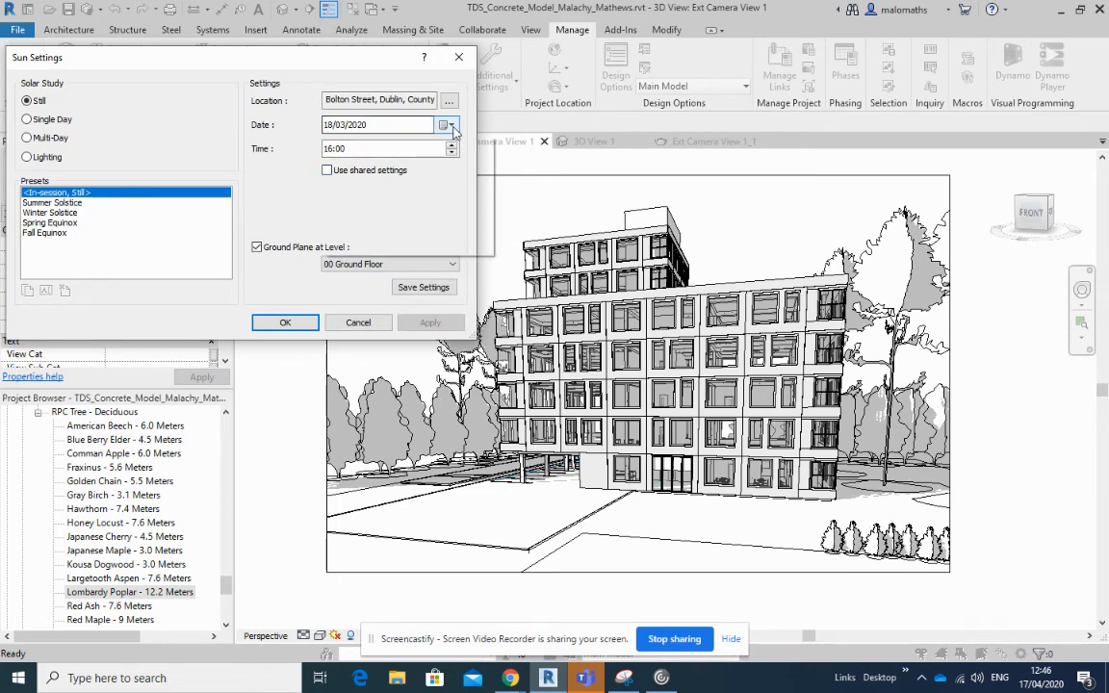
pyautogui.click(445, 123)
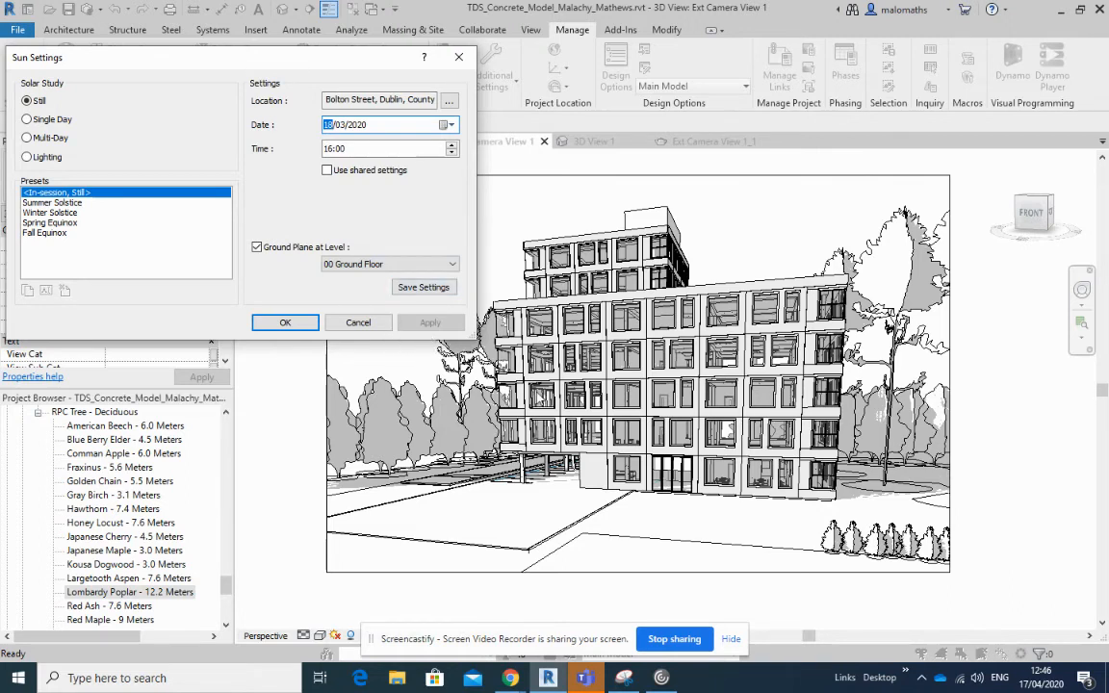
pyautogui.moveTo(636, 435)
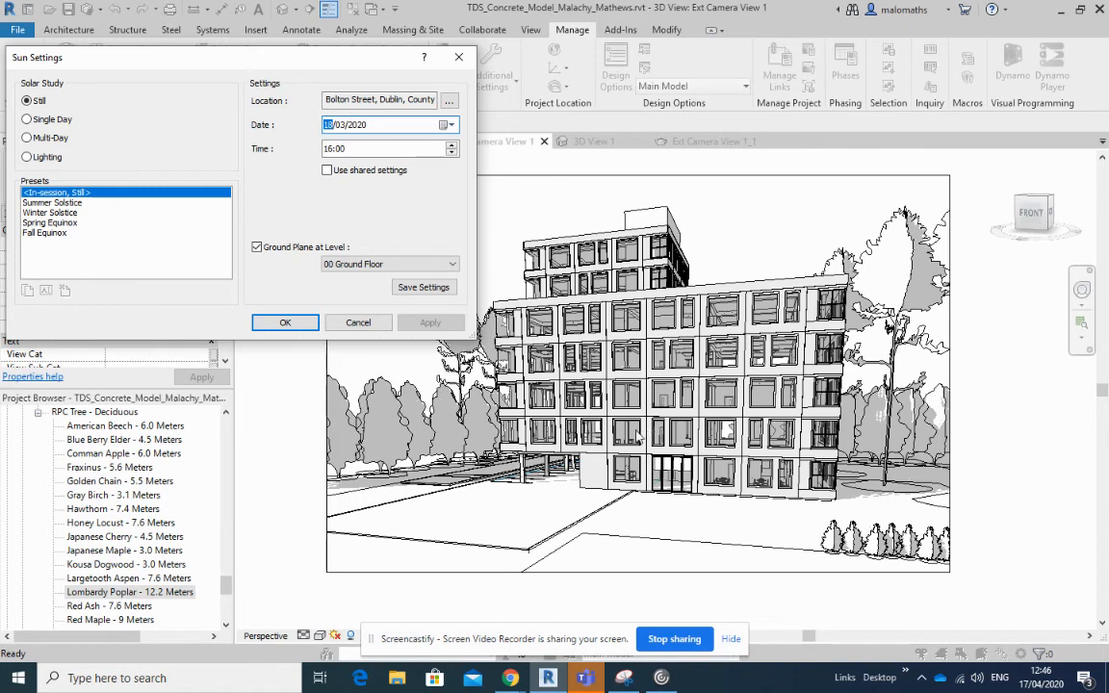
pyautogui.moveTo(410, 212)
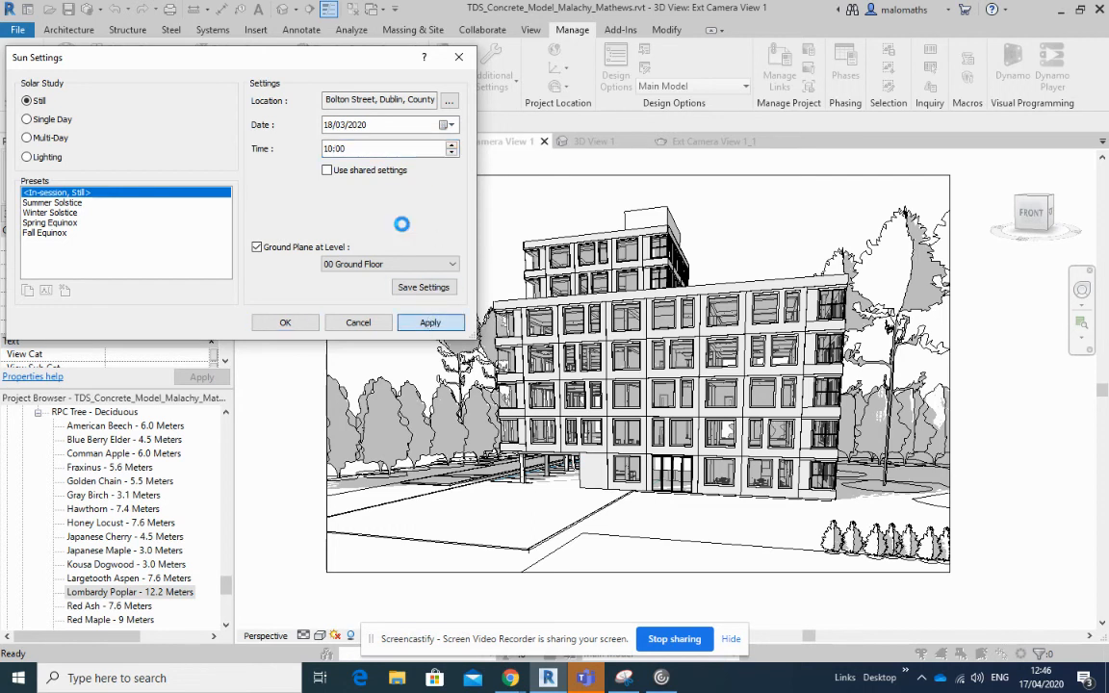
pyautogui.click(429, 323)
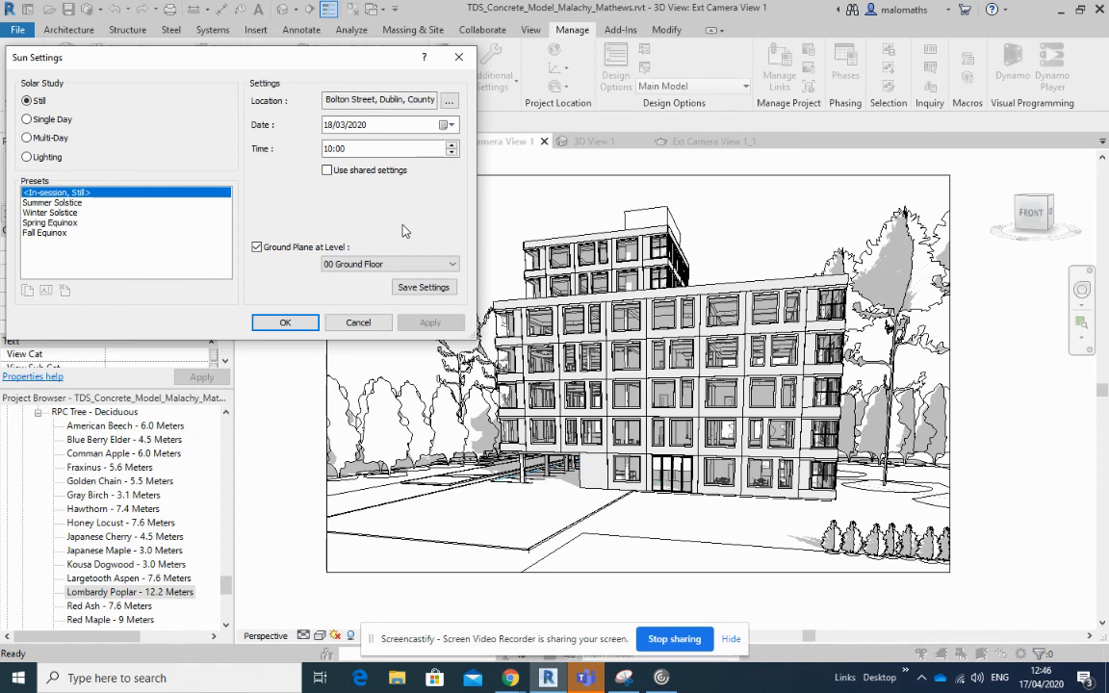
pyautogui.moveTo(1013, 541)
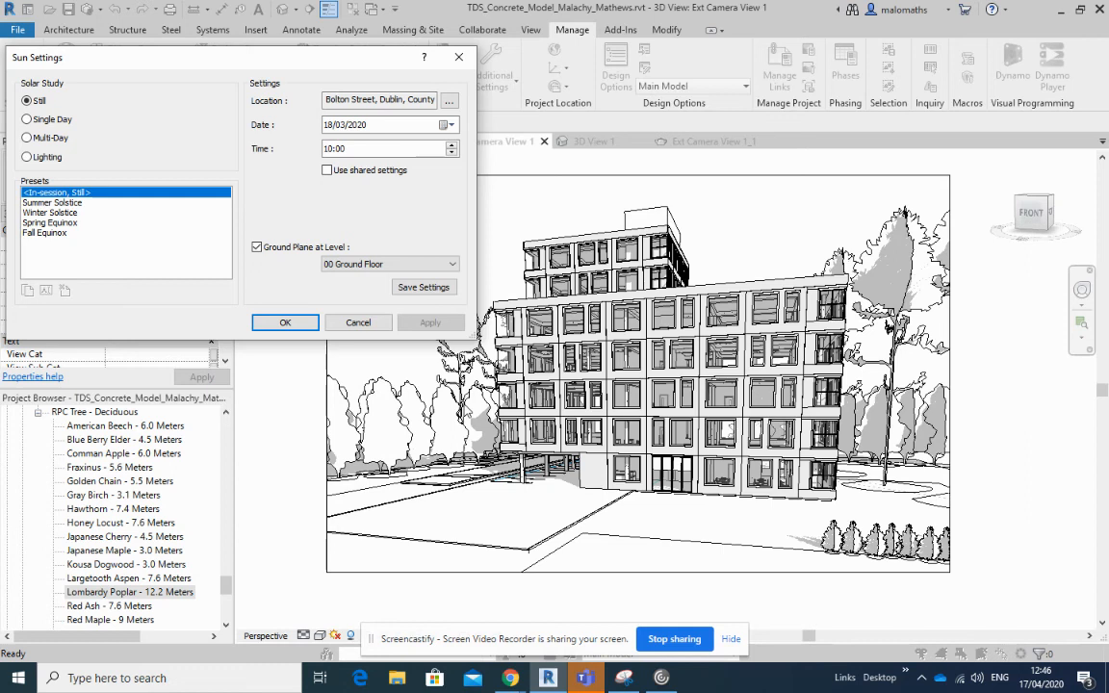
pyautogui.moveTo(431, 223)
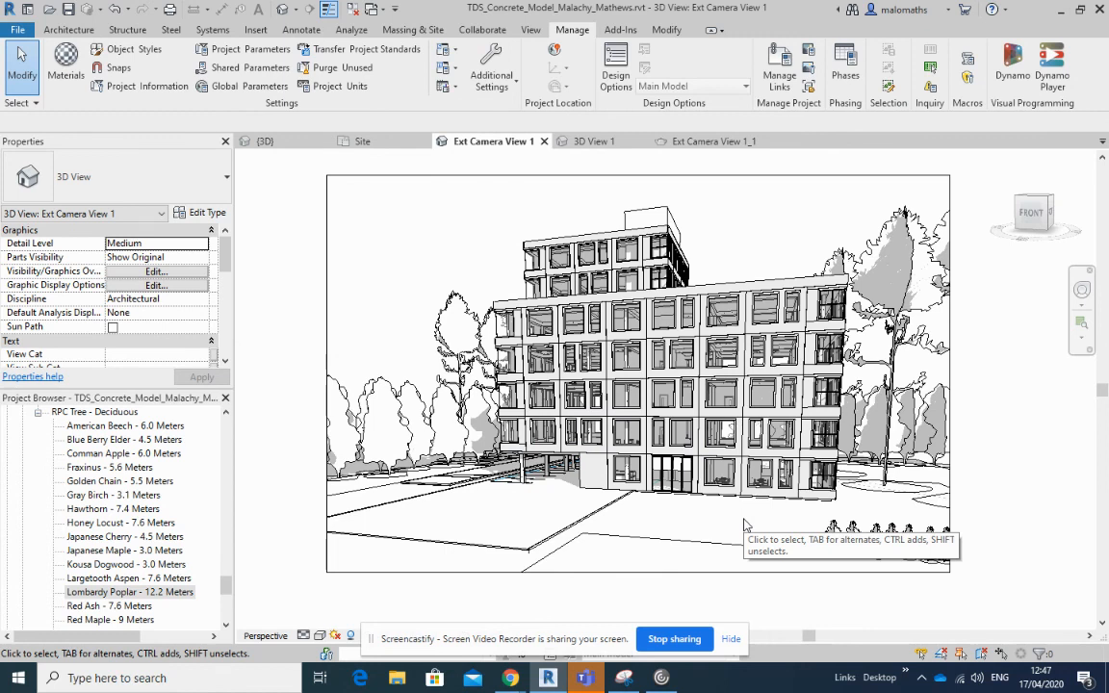
pyautogui.click(774, 394)
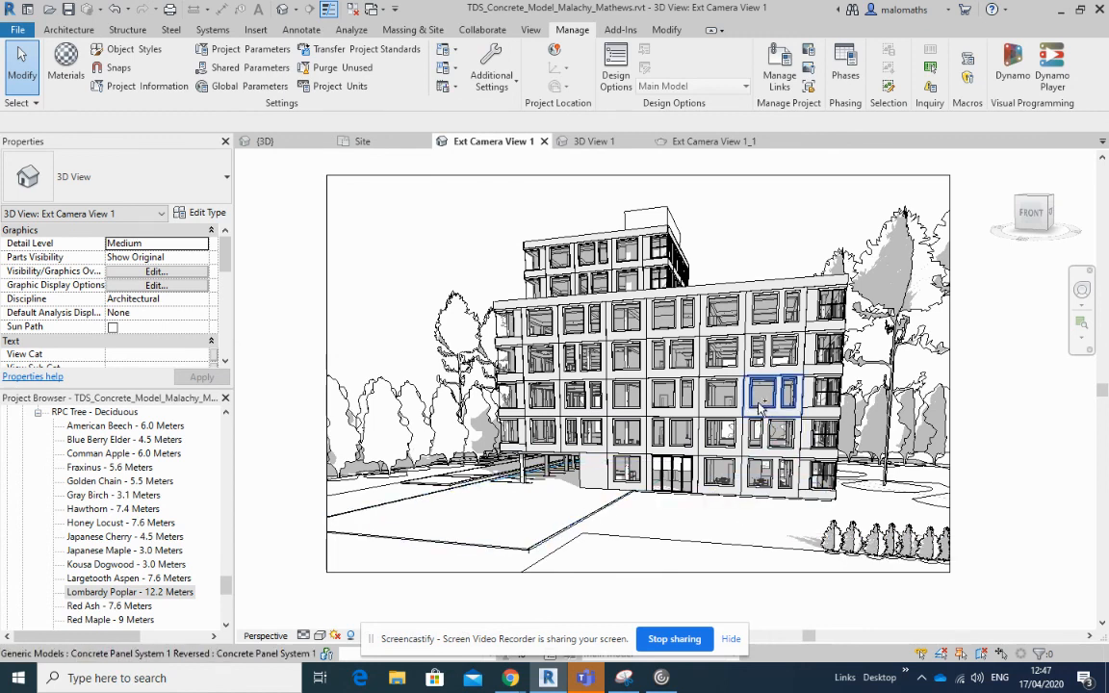
pyautogui.moveTo(761, 399)
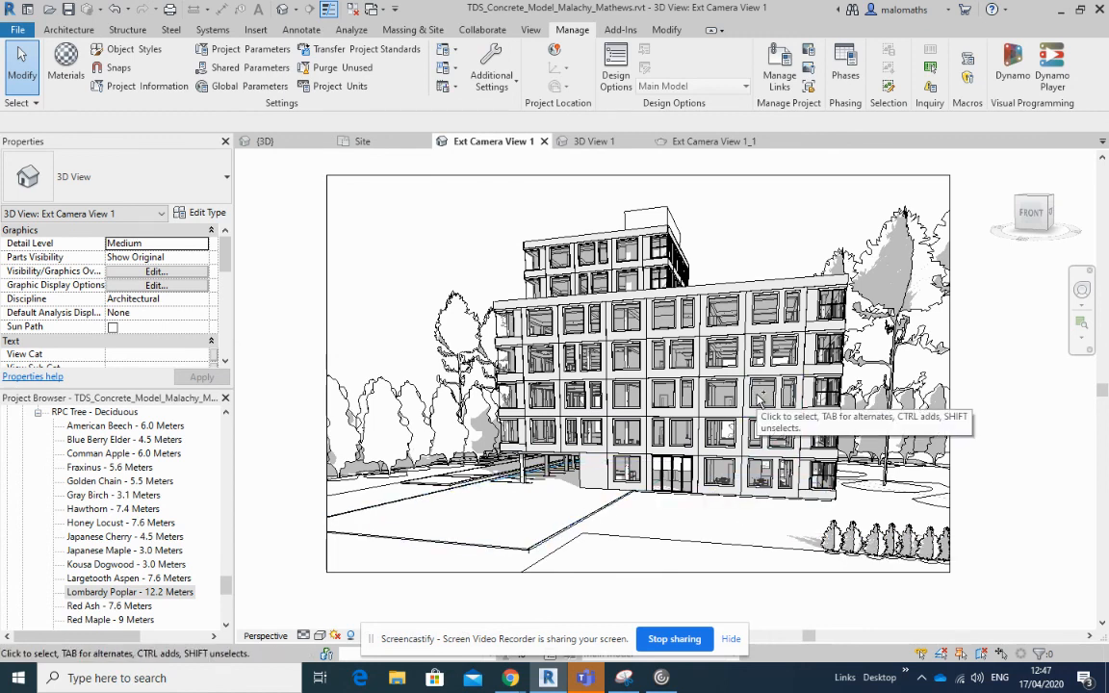
pyautogui.moveTo(760, 414); pyautogui.dragTo(760, 404)
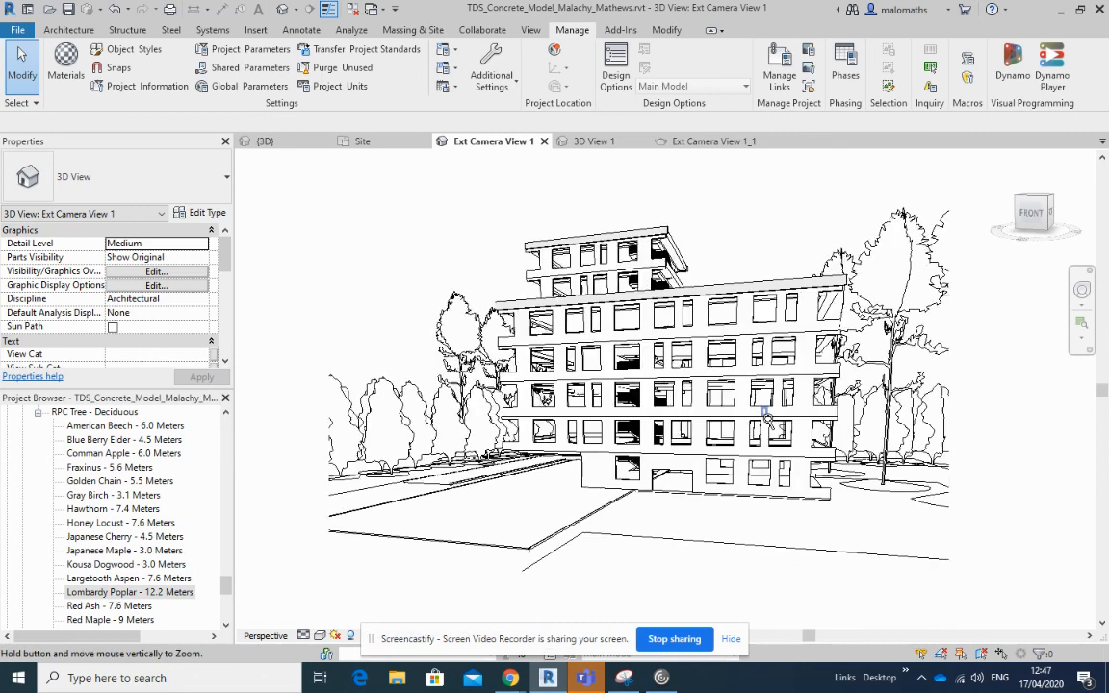